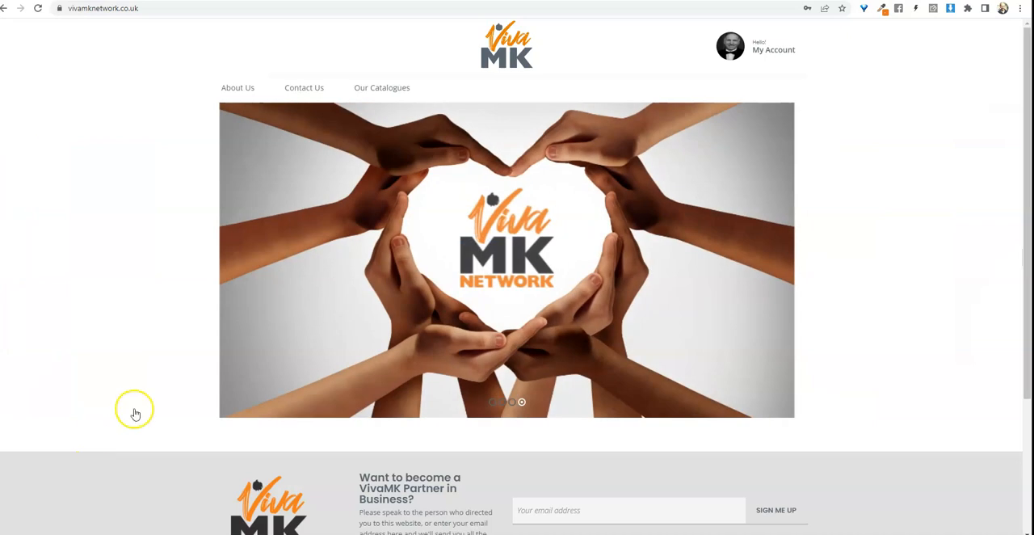
pyautogui.moveTo(866, 108)
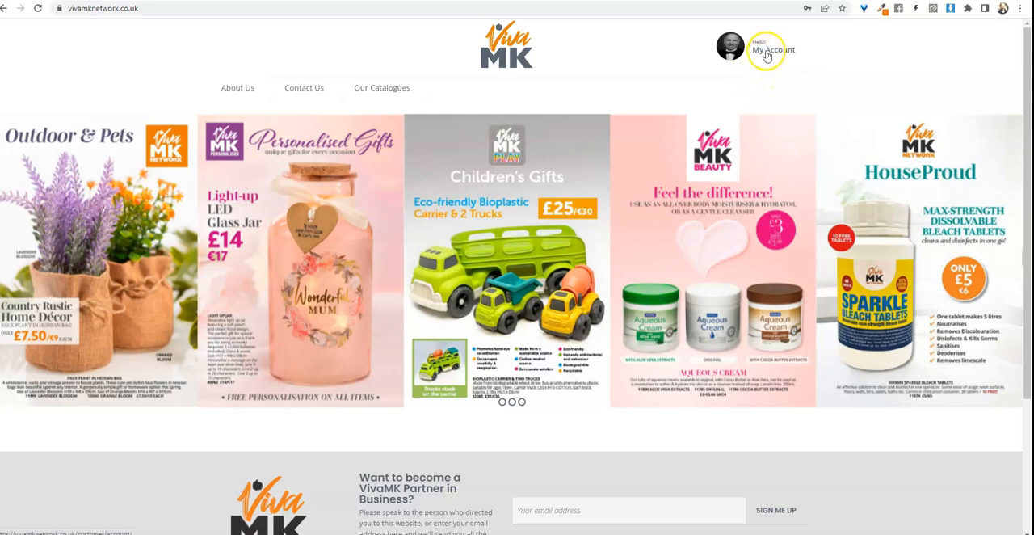
# Show the Edit Account Information page scrolled down to the Shop Link and Recruitment Link
pyautogui.click(772, 49)
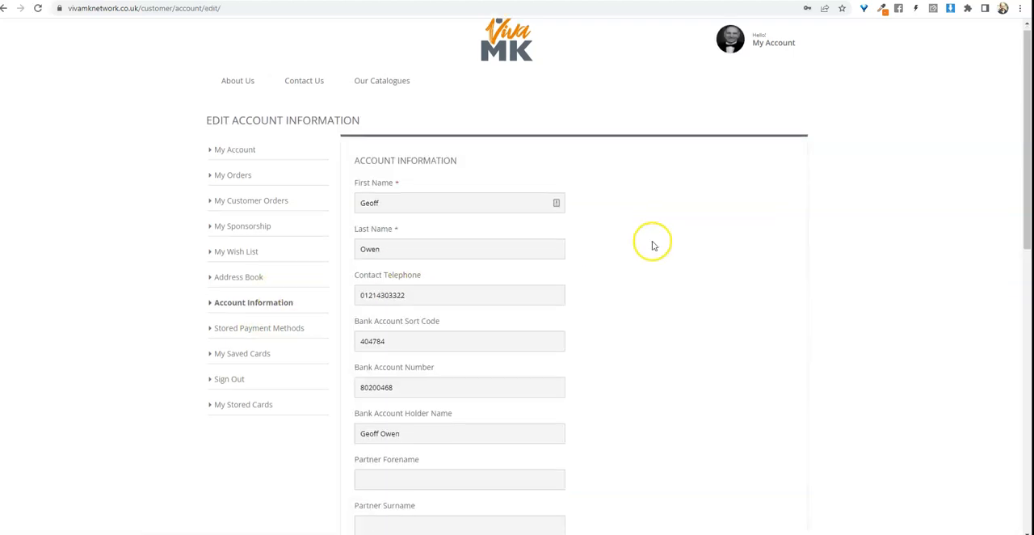
pyautogui.scroll(-3)
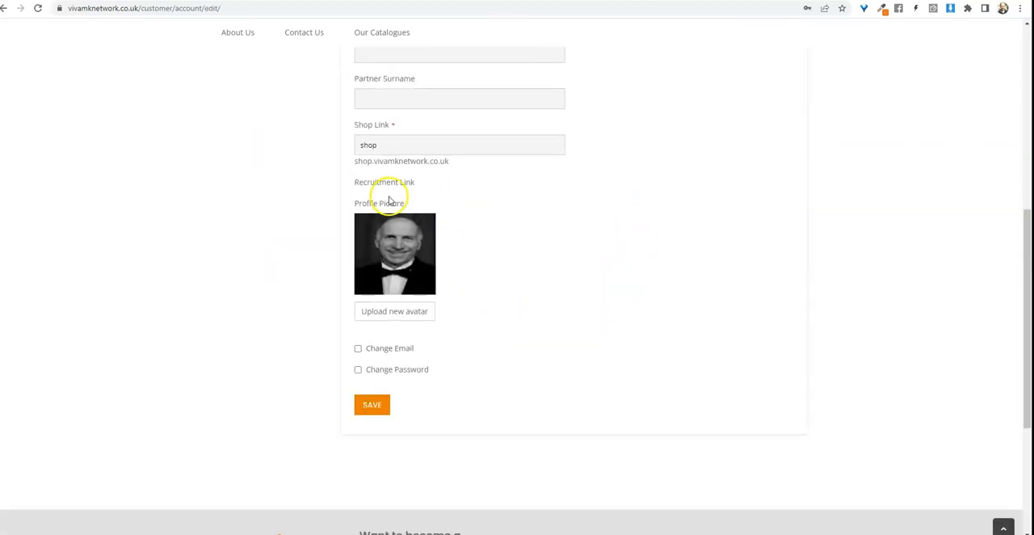
pyautogui.moveTo(382, 187)
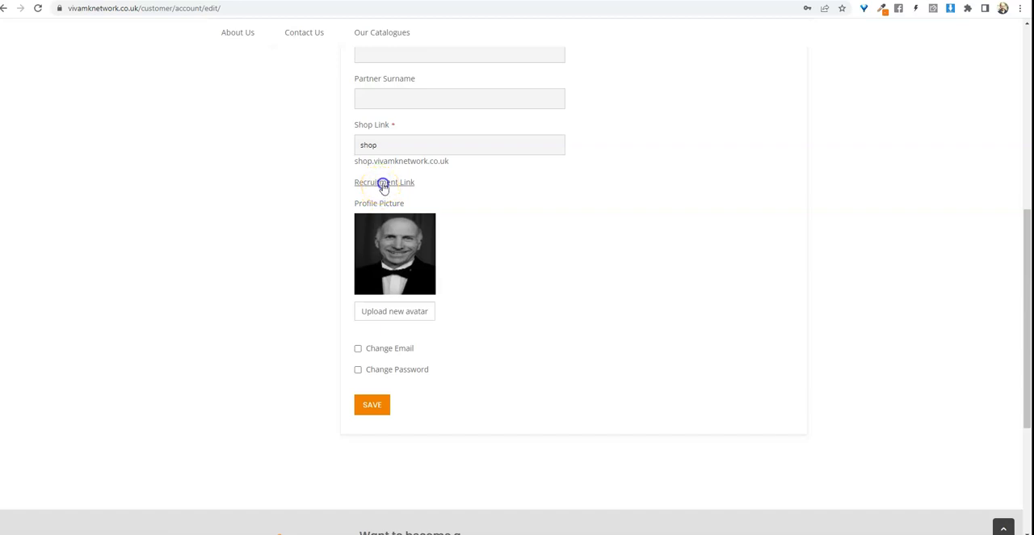
# Follow the Recruitment Link to the distributor enrollment page and copy its URL from the address bar
pyautogui.click(385, 181)
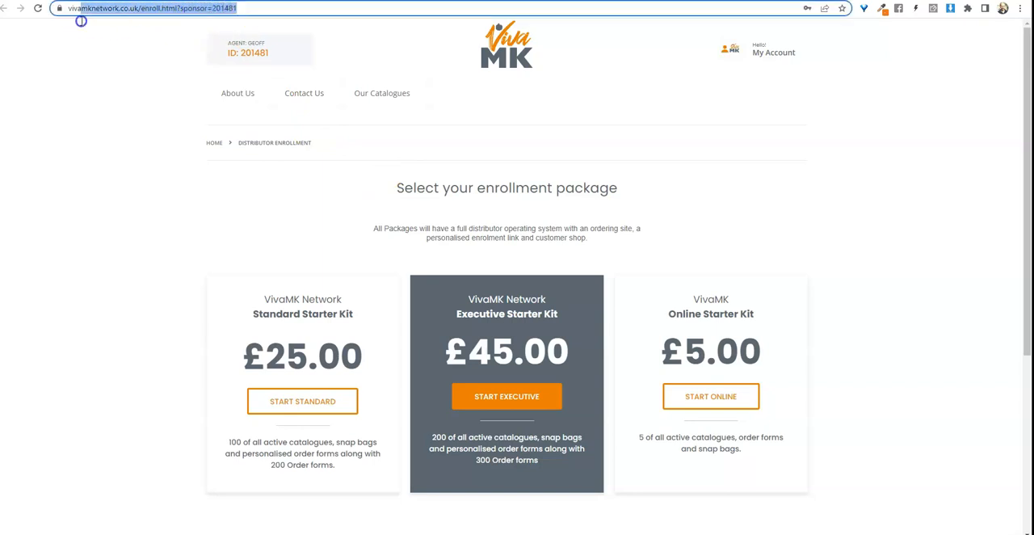
pyautogui.rightClick(116, 9)
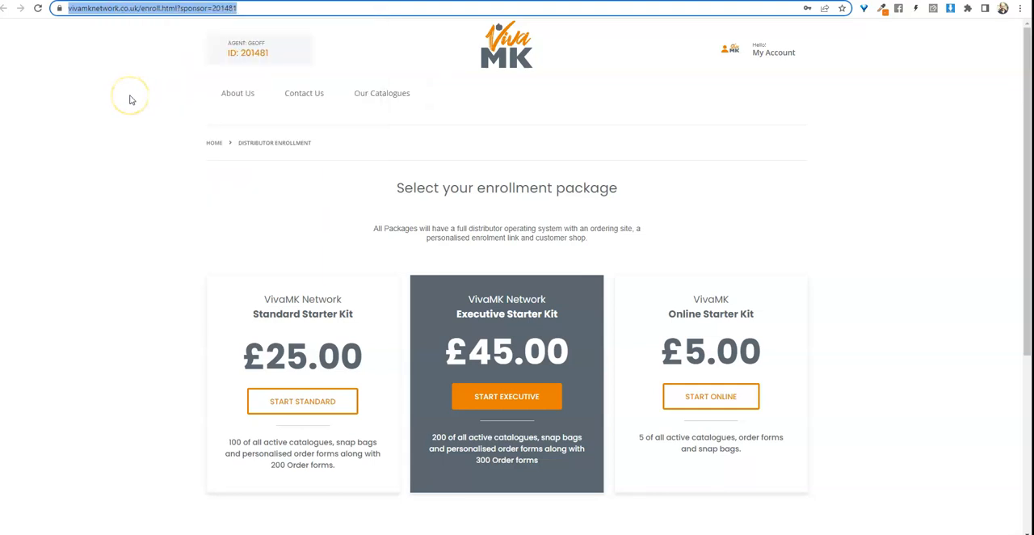
pyautogui.moveTo(14, 499)
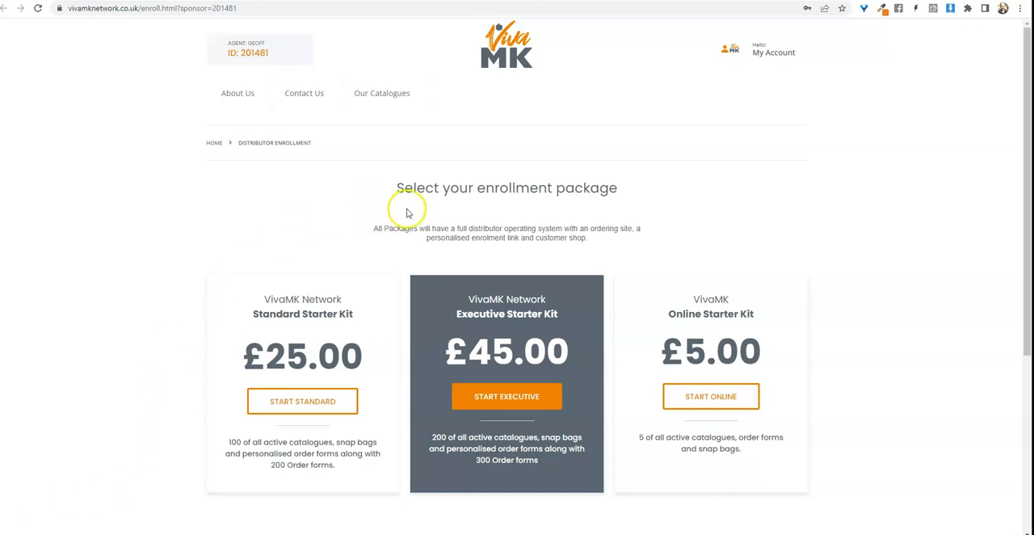
pyautogui.moveTo(530, 201)
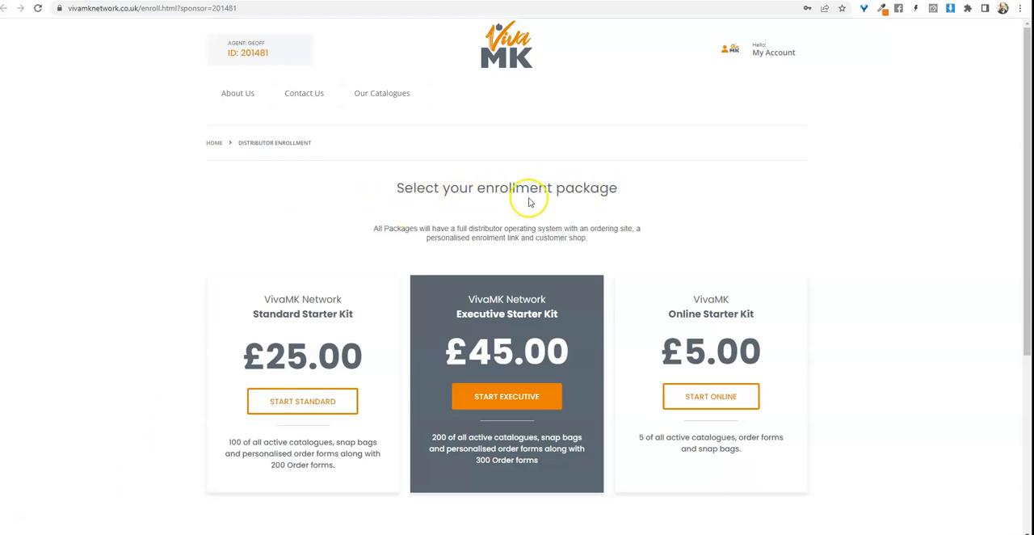
pyautogui.moveTo(315, 242)
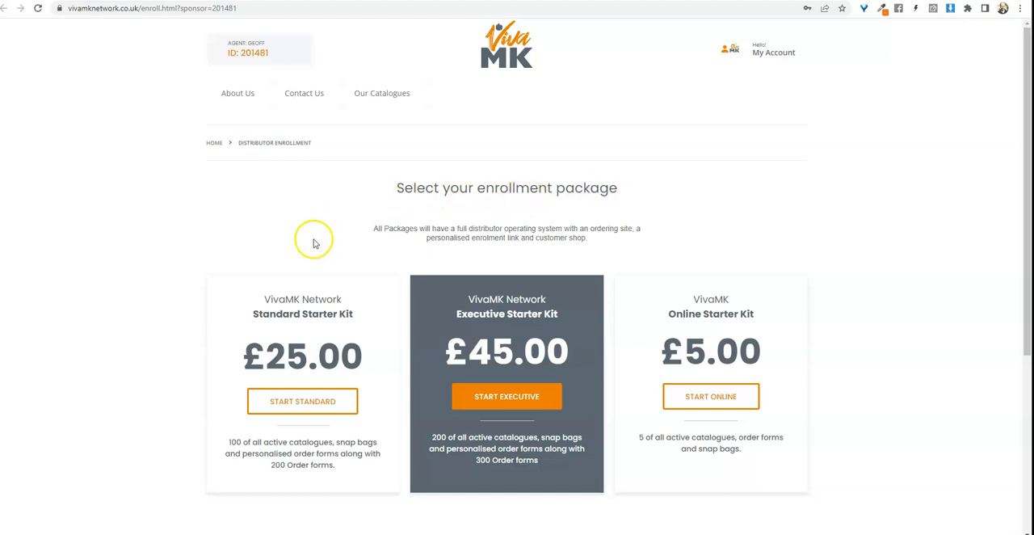
pyautogui.moveTo(462, 236)
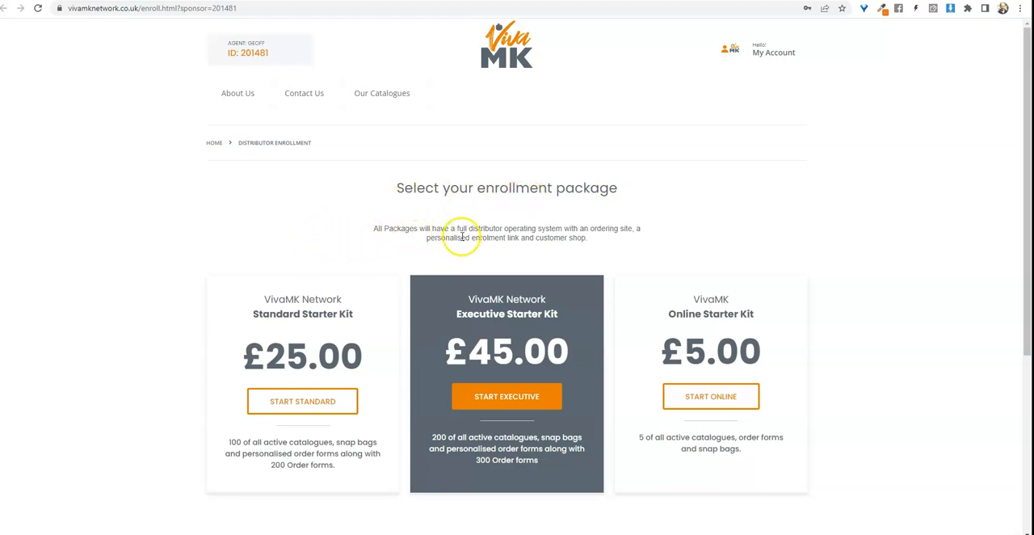
pyautogui.moveTo(498, 226)
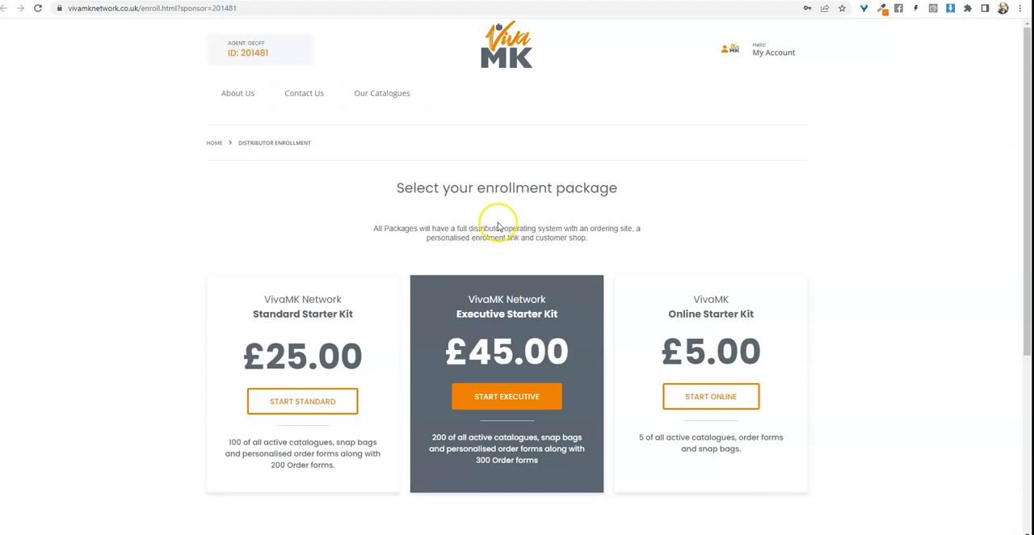
pyautogui.moveTo(365, 236)
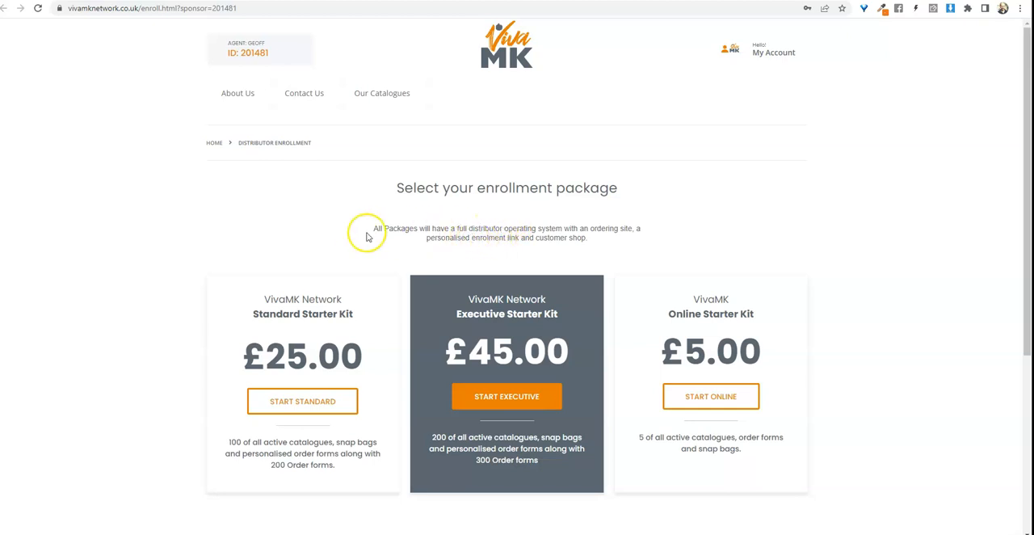
pyautogui.moveTo(256, 236)
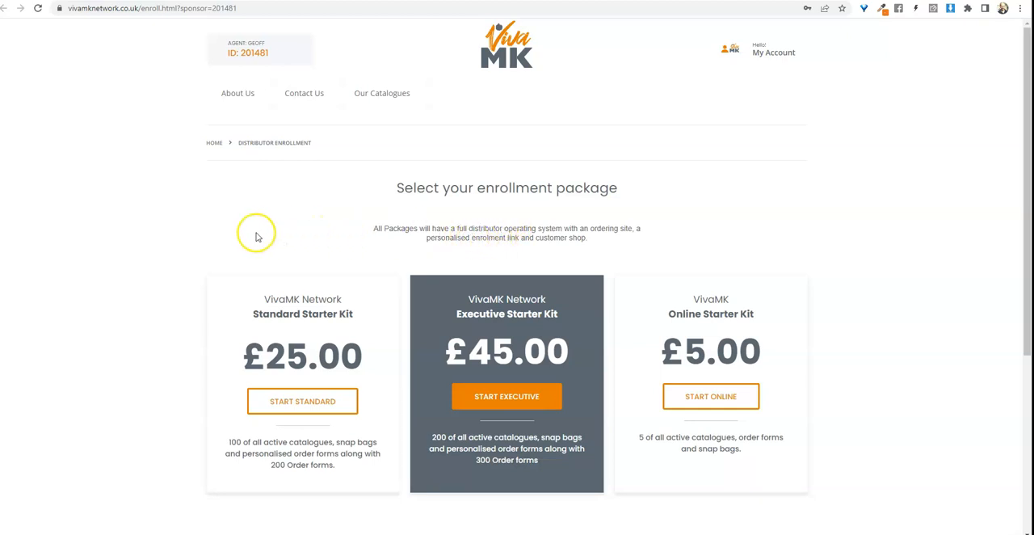
pyautogui.moveTo(626, 265)
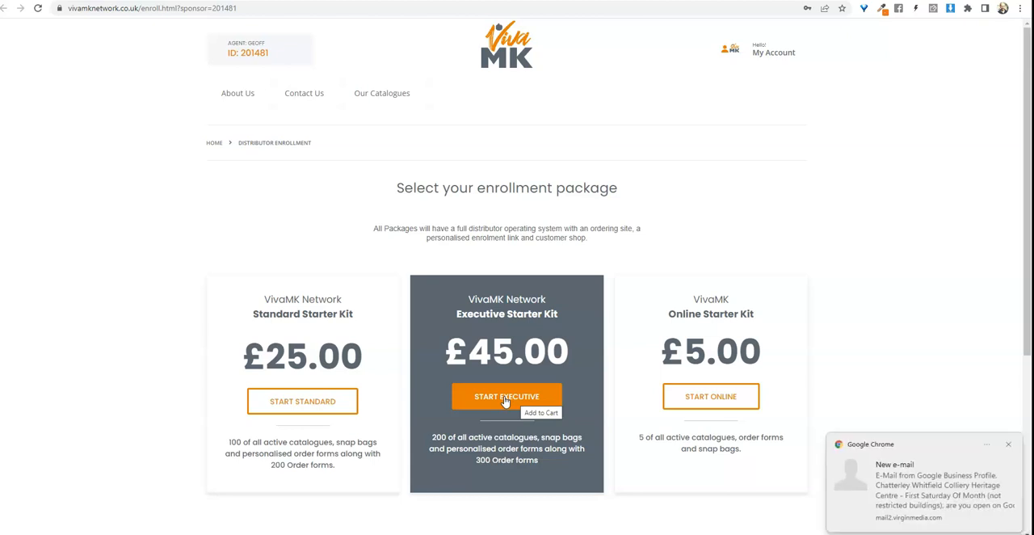
pyautogui.moveTo(41, 310)
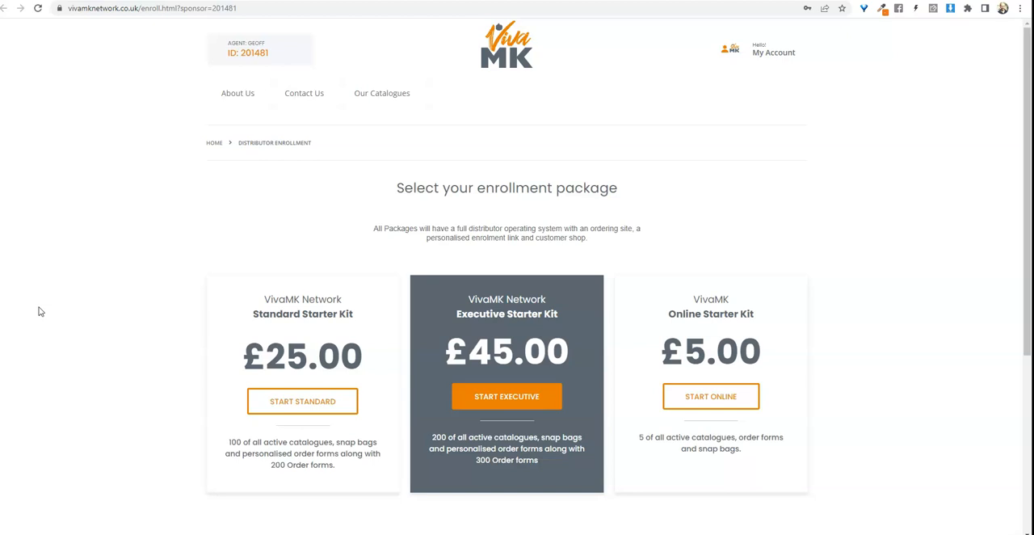
pyautogui.moveTo(42, 310)
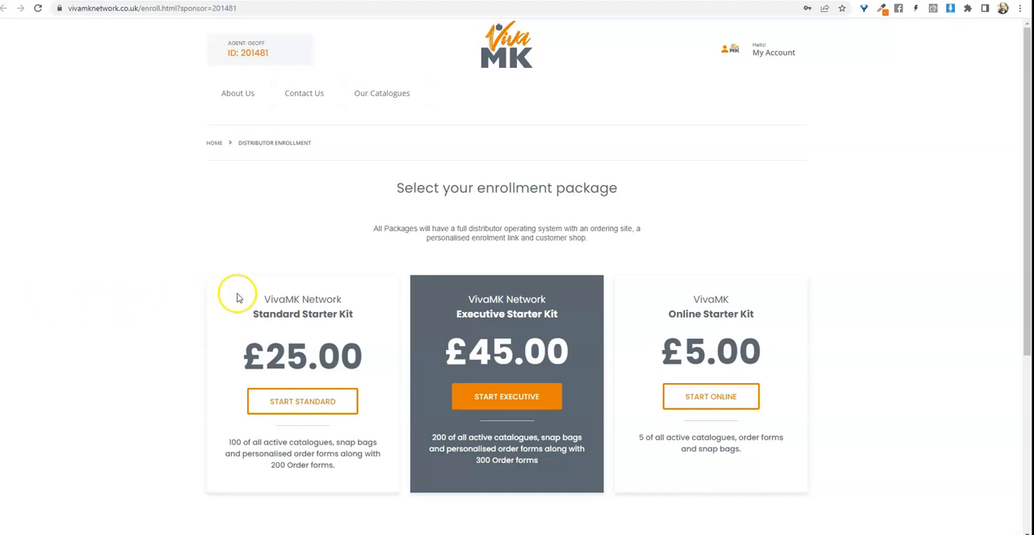
pyautogui.moveTo(507, 396)
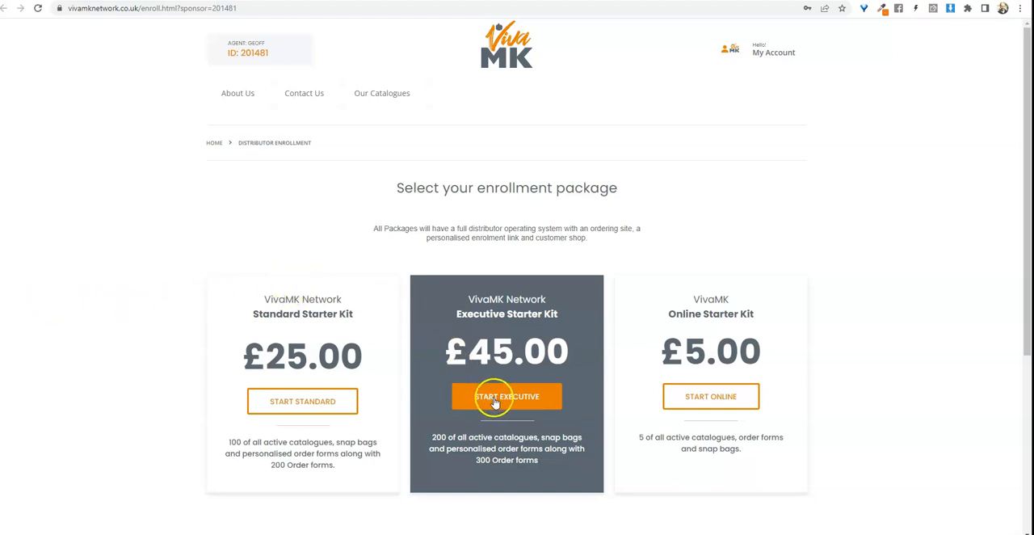
# Choose START EXECUTIVE to begin checkout for the £45 Executive Starter Kit
pyautogui.click(508, 396)
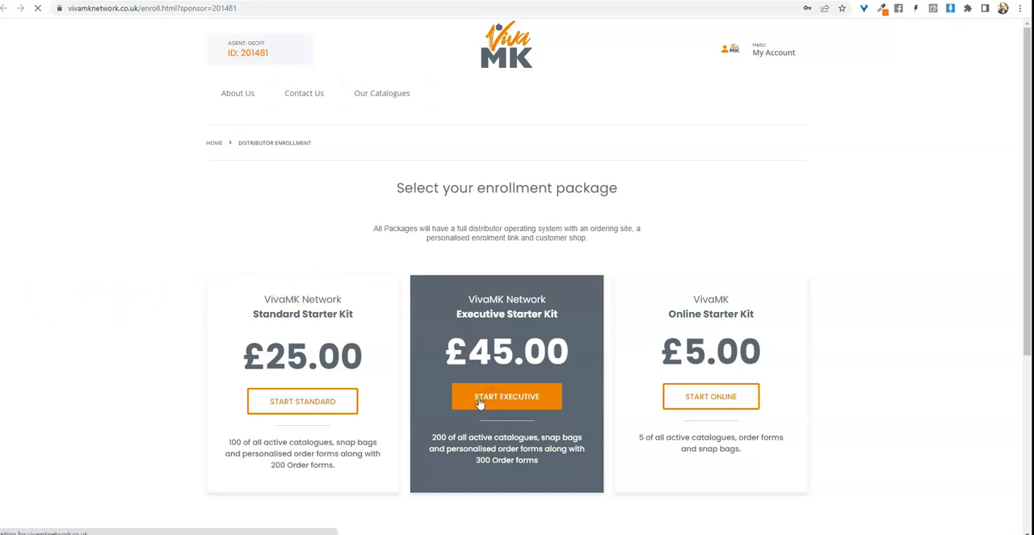
pyautogui.click(507, 395)
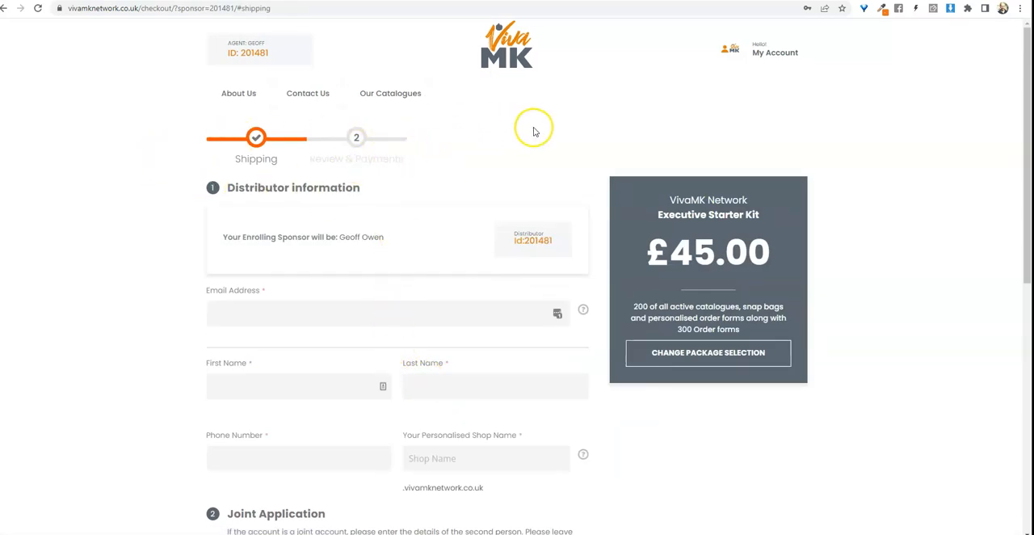
pyautogui.moveTo(358, 257)
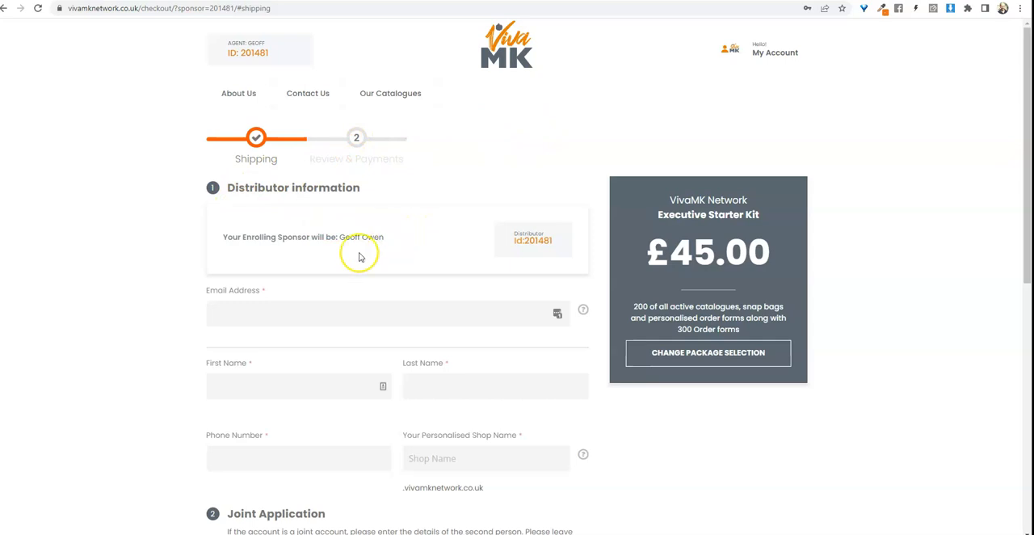
pyautogui.moveTo(103, 386)
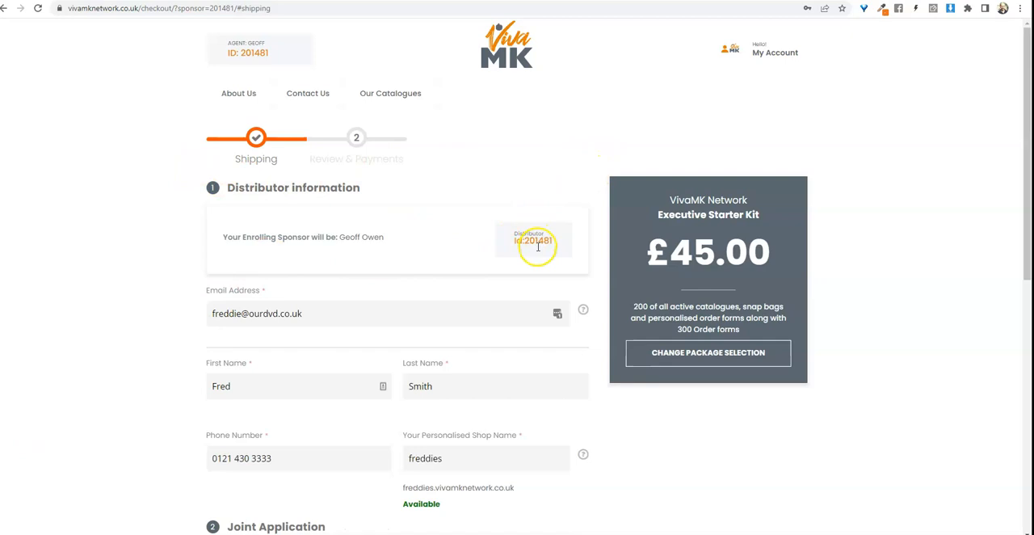
pyautogui.moveTo(434, 245)
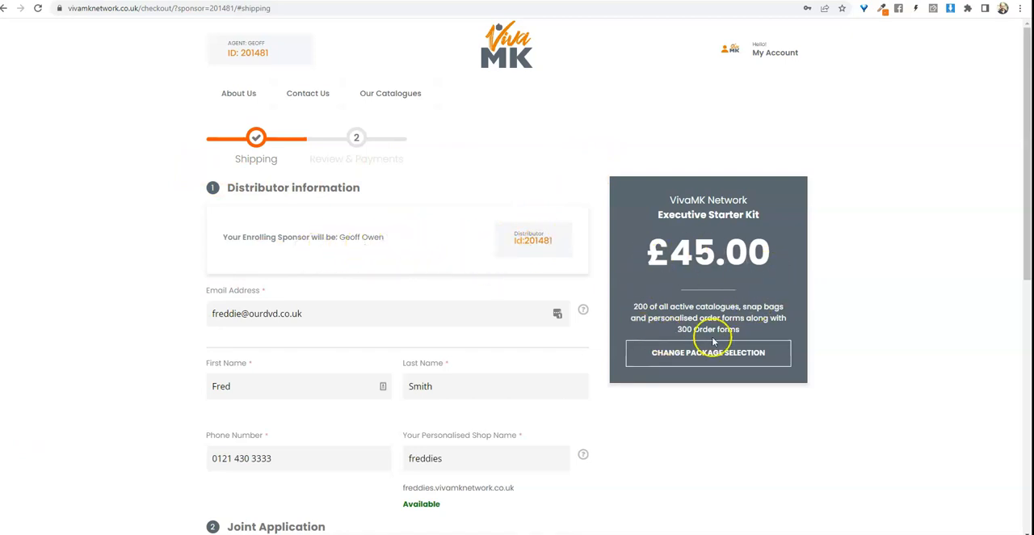
pyautogui.moveTo(814, 223)
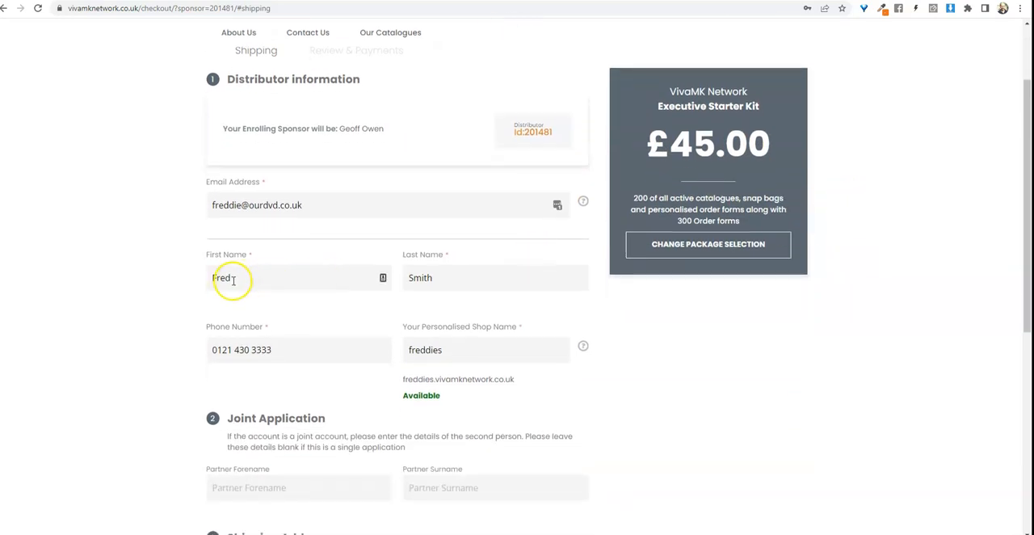
pyautogui.scroll(-3)
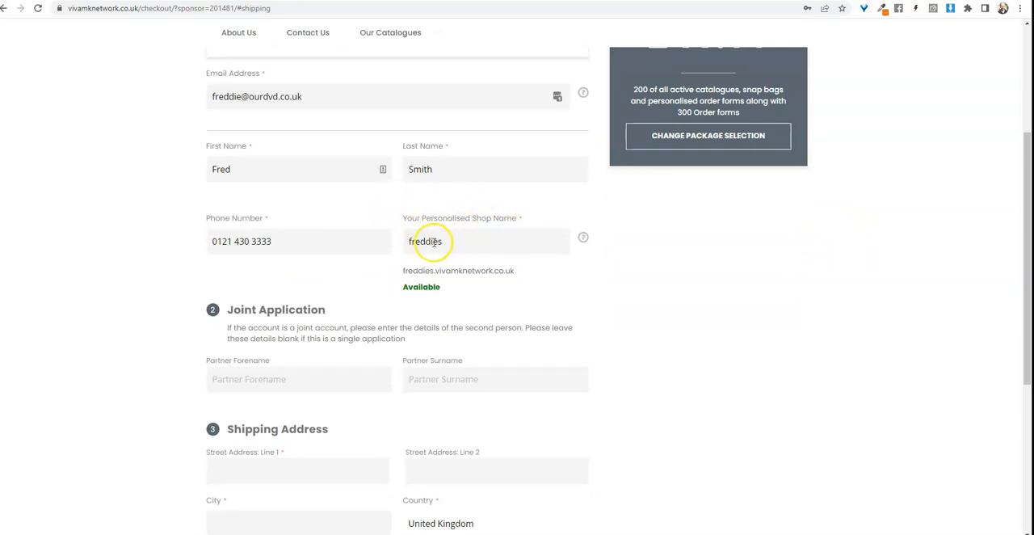
pyautogui.scroll(-3)
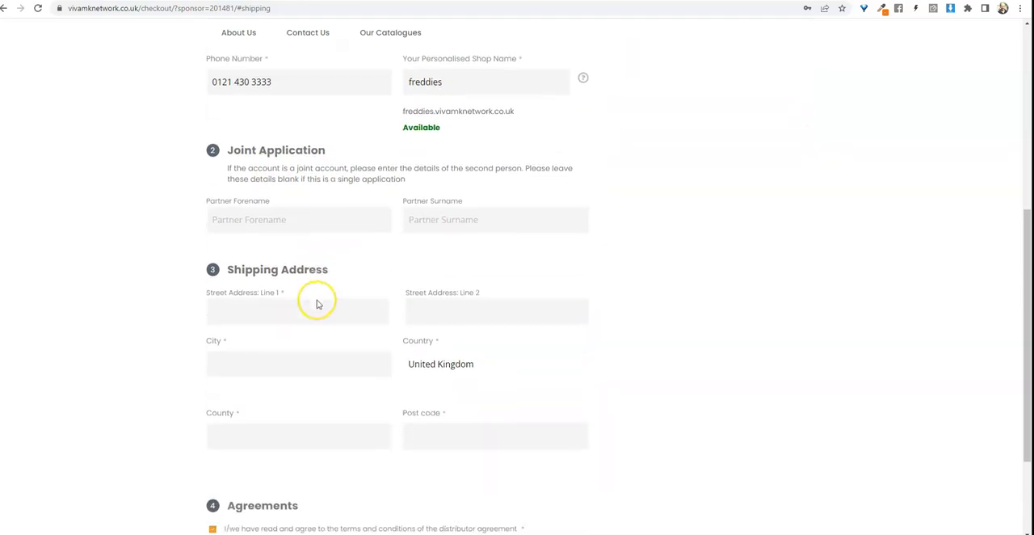
pyautogui.scroll(-3)
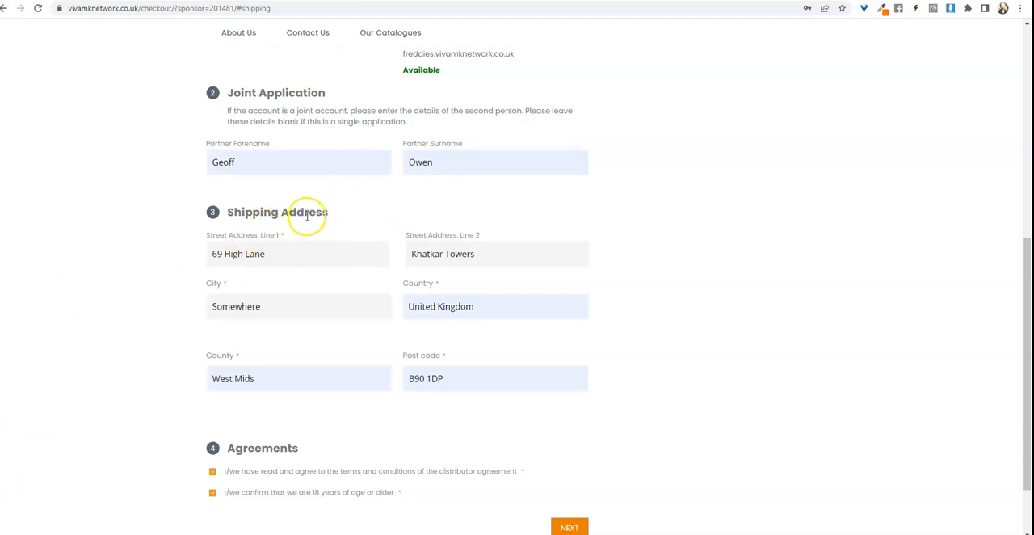
pyautogui.moveTo(288, 236)
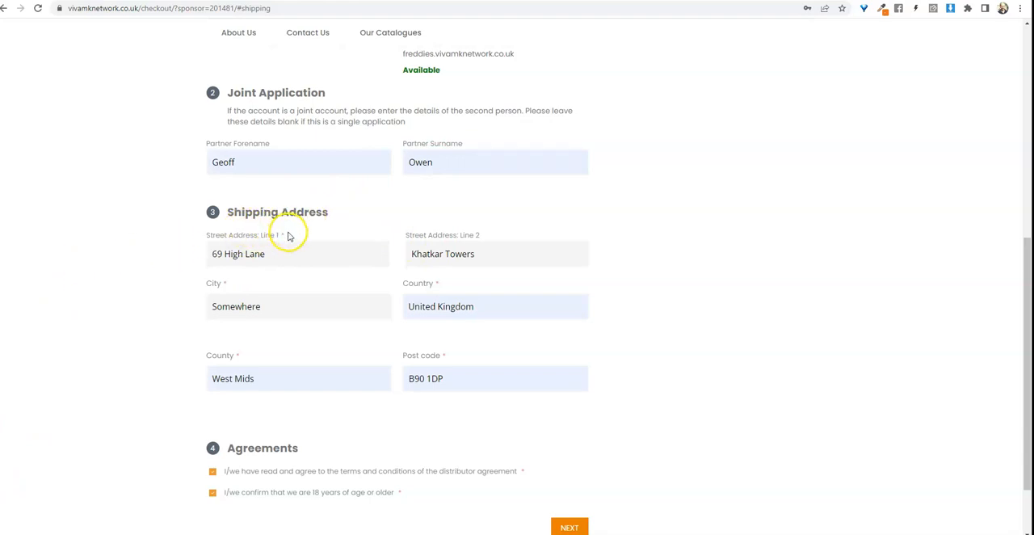
pyautogui.scroll(-3)
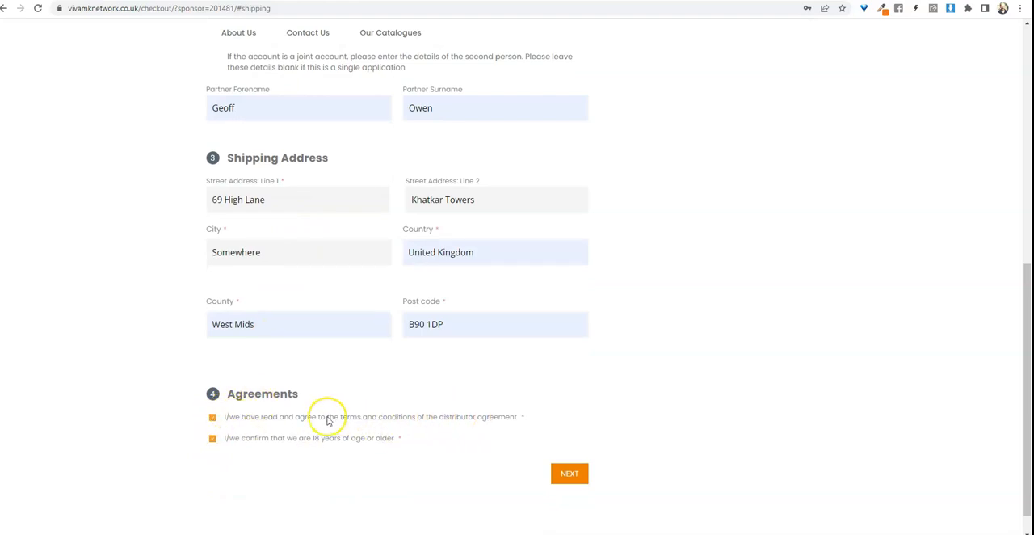
pyautogui.moveTo(349, 426)
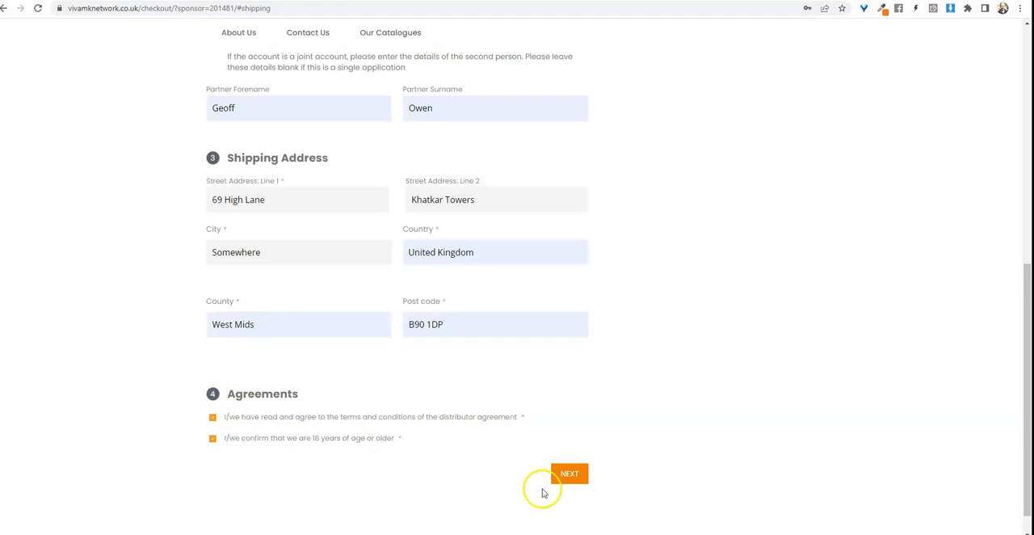
# Continue to Review & Payments, select Credit or Debit Card with billing same as shipping, and place the order
pyautogui.click(569, 474)
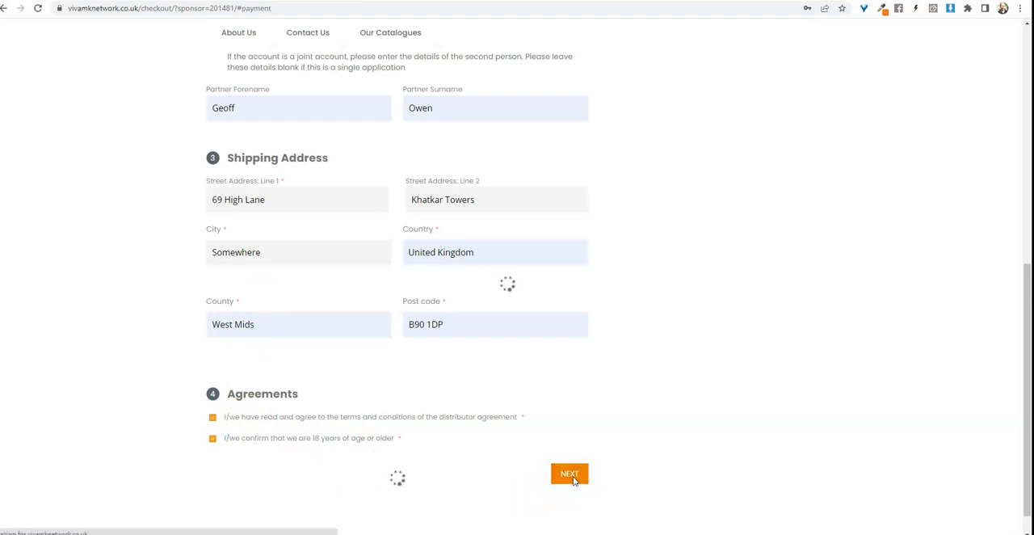
pyautogui.click(569, 474)
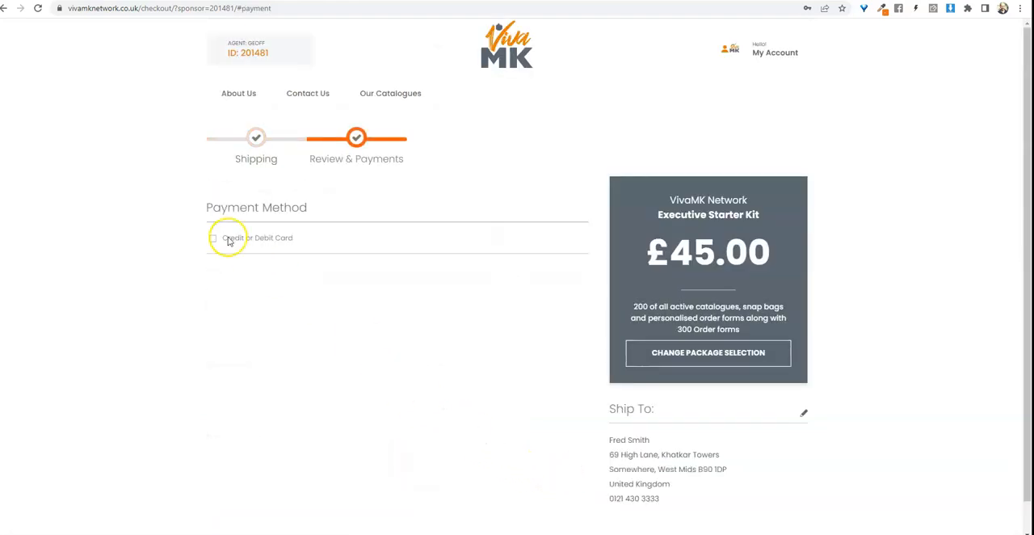
pyautogui.moveTo(213, 249)
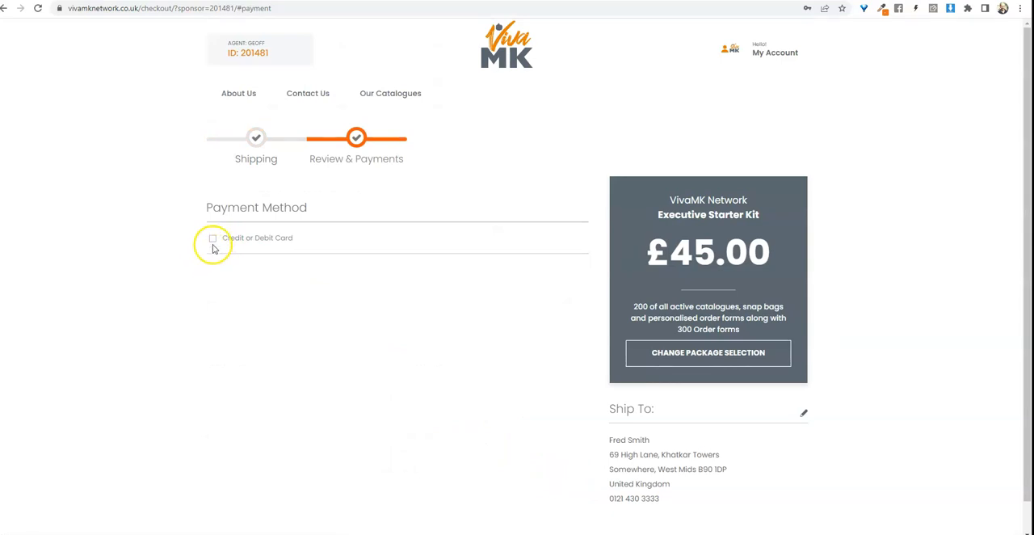
pyautogui.moveTo(228, 257)
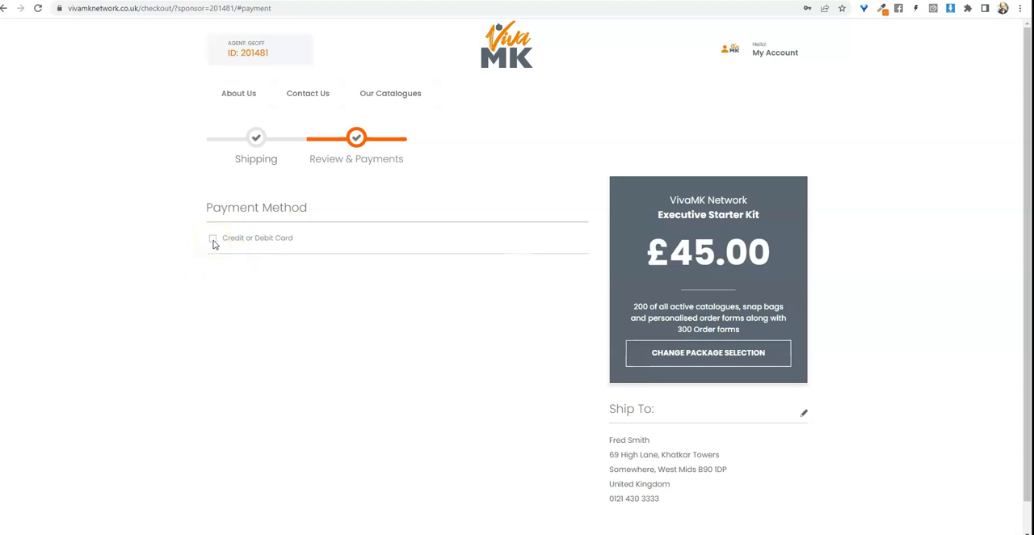
pyautogui.click(213, 237)
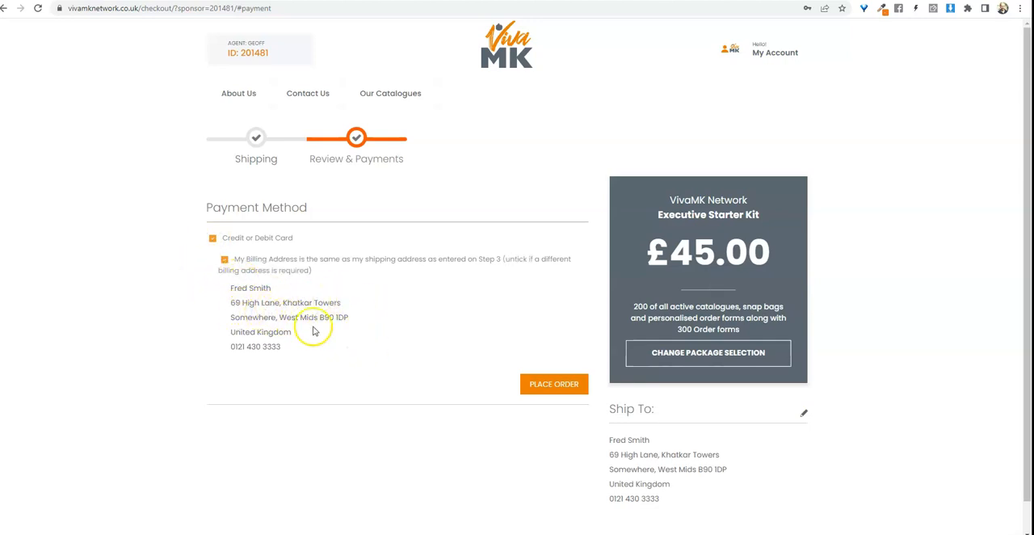
pyautogui.moveTo(268, 377)
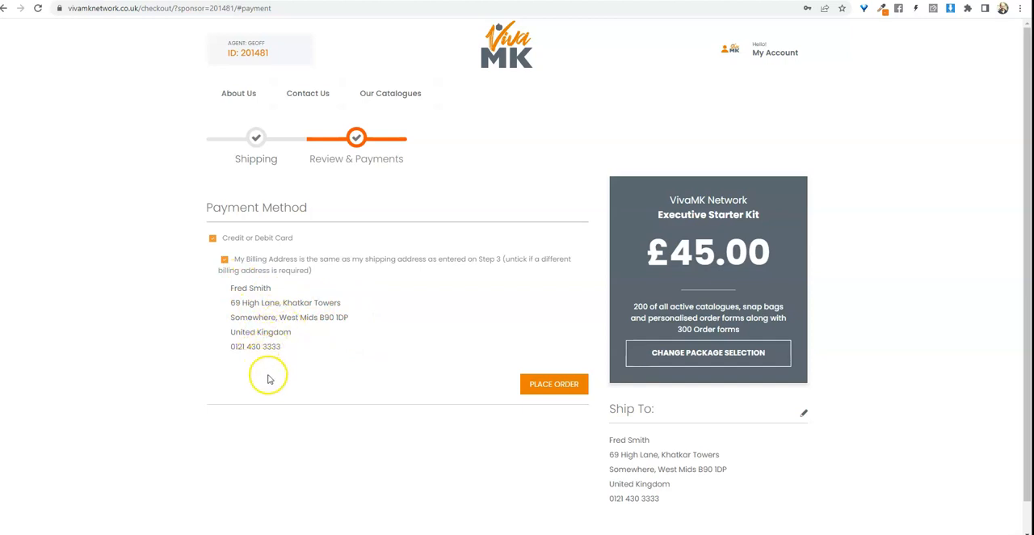
pyautogui.moveTo(698, 346)
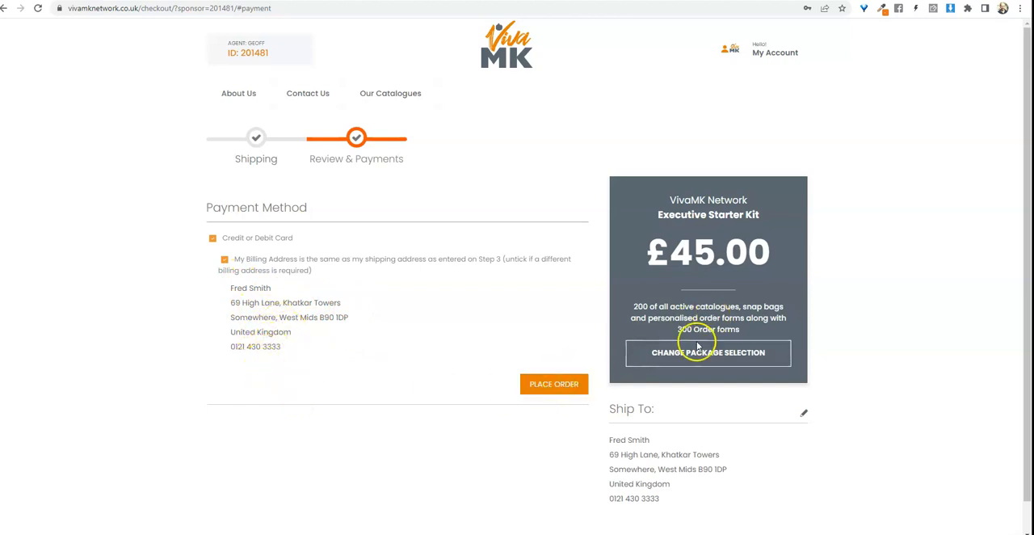
pyautogui.moveTo(644, 439)
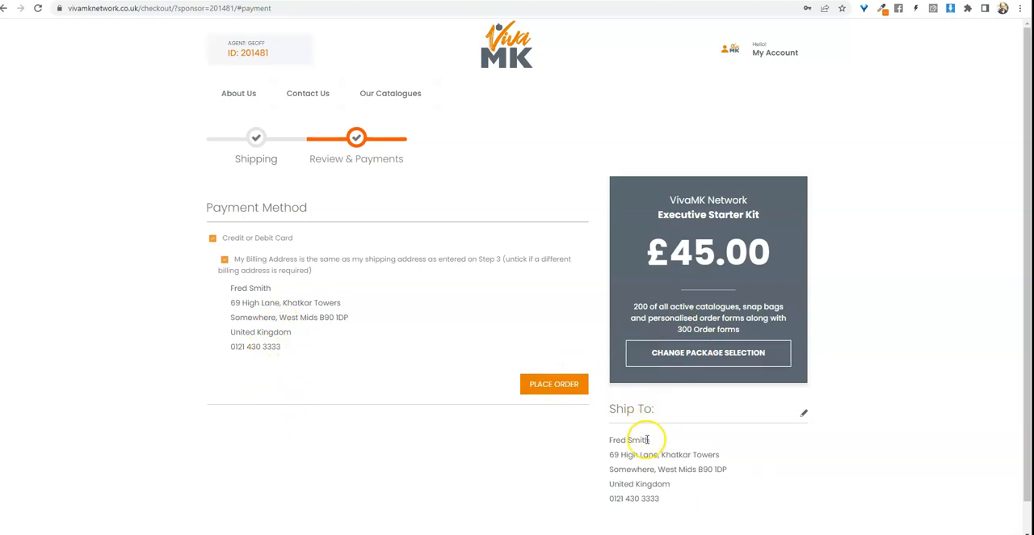
pyautogui.click(552, 384)
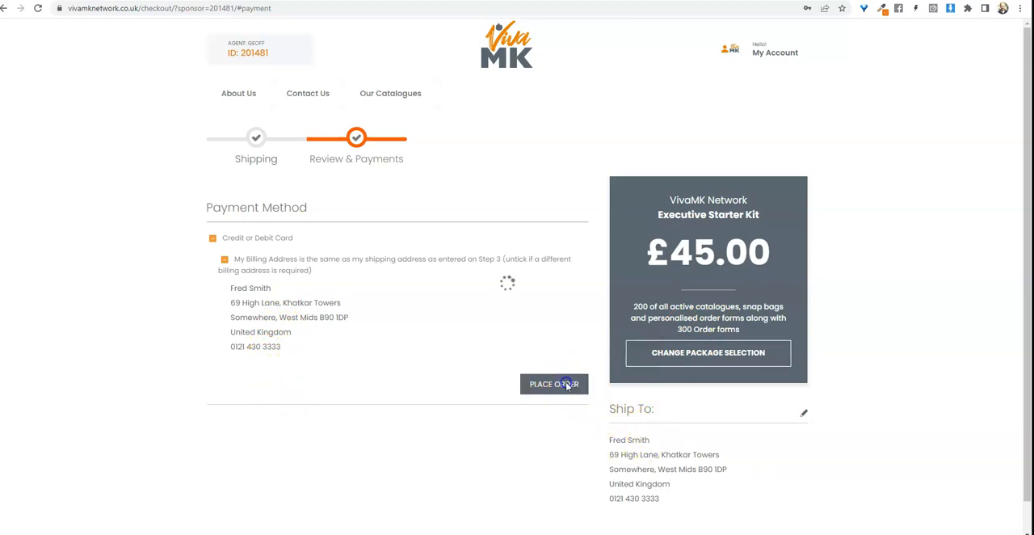
# Enter card number, expiry, security code and cardholder name, then submit Pay Now / Proceed to Verification
pyautogui.click(552, 384)
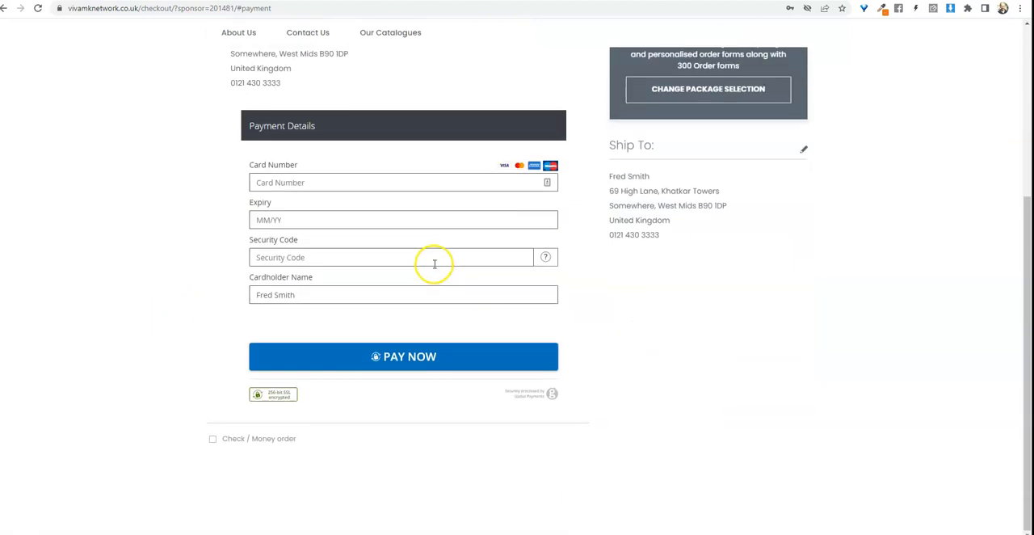
pyautogui.moveTo(333, 181)
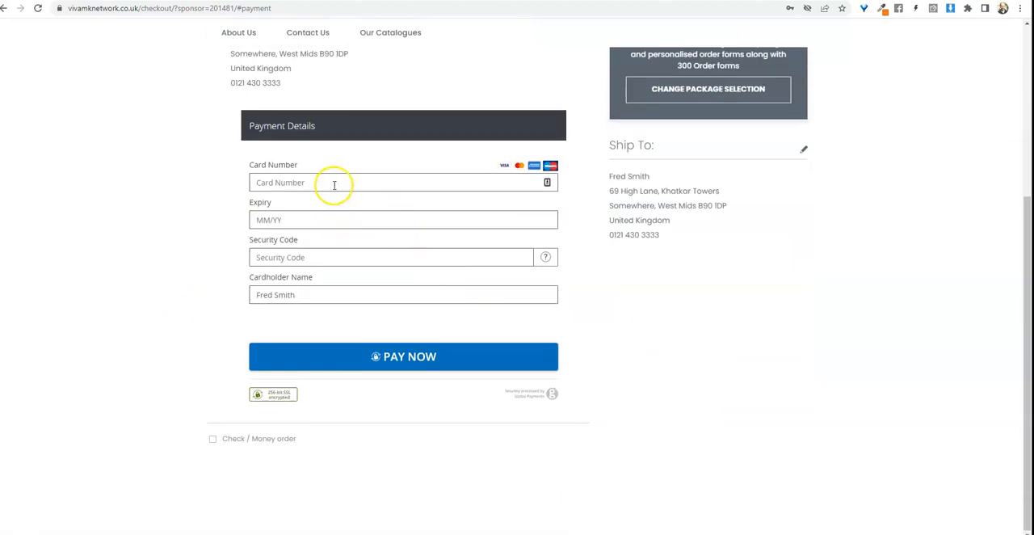
pyautogui.click(364, 181)
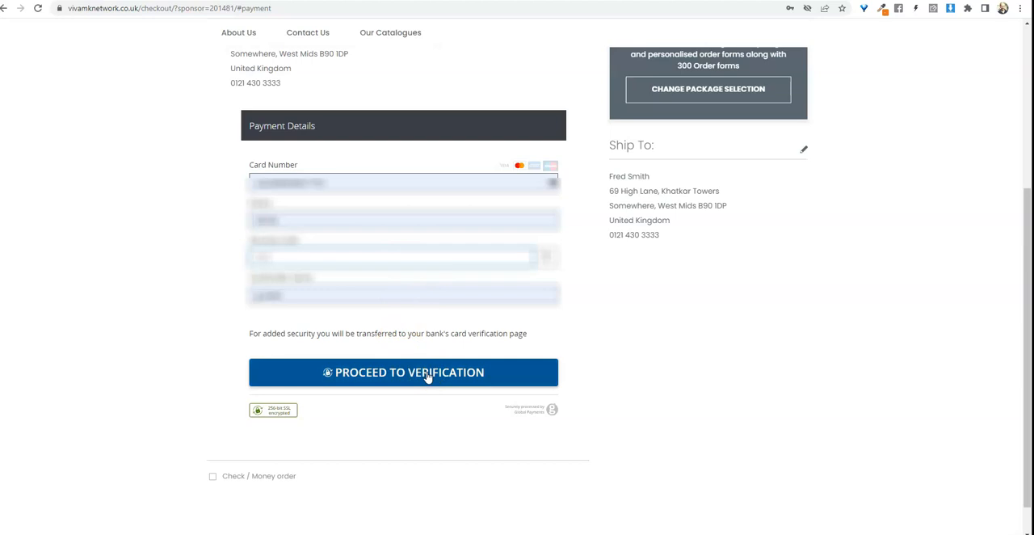
pyautogui.click(403, 371)
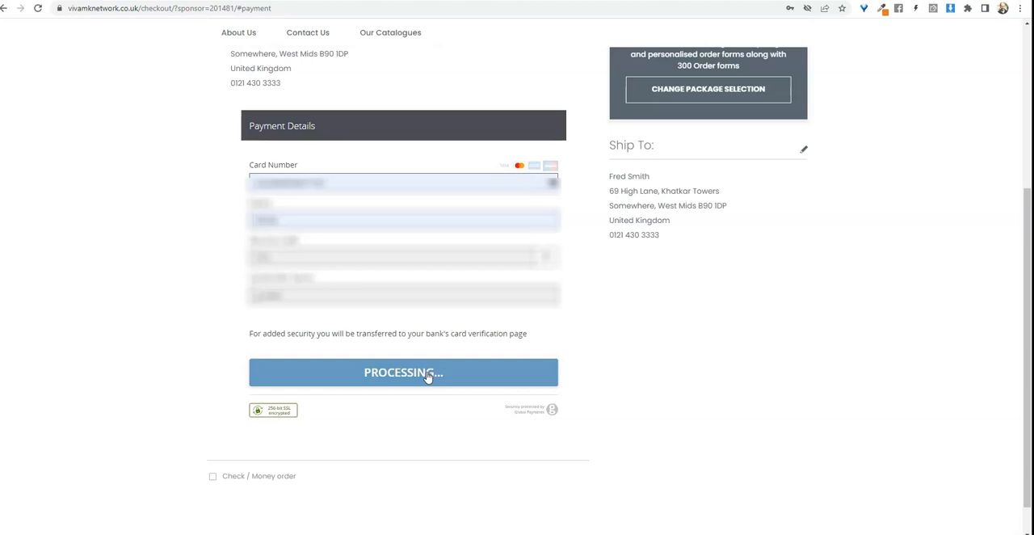
pyautogui.click(404, 371)
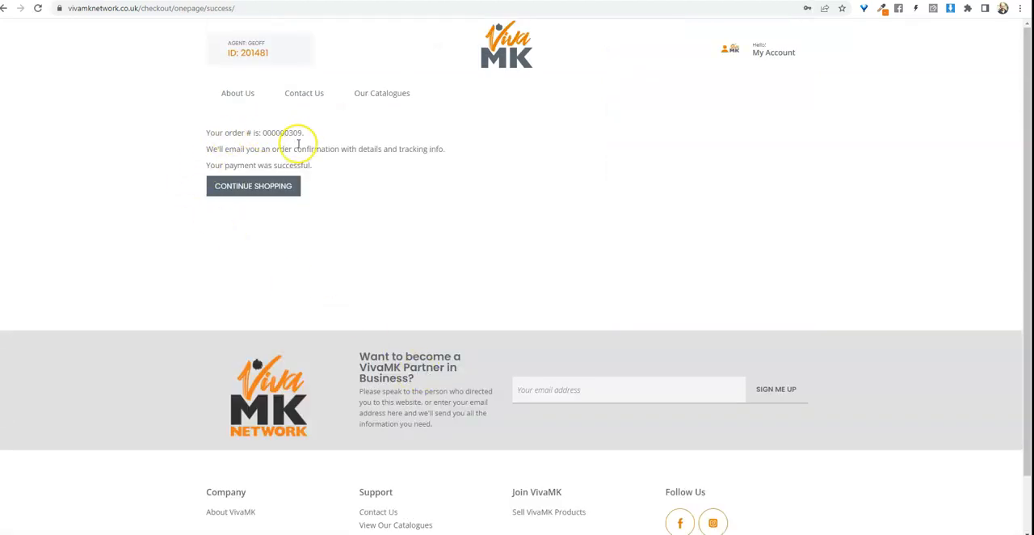
pyautogui.moveTo(239, 151)
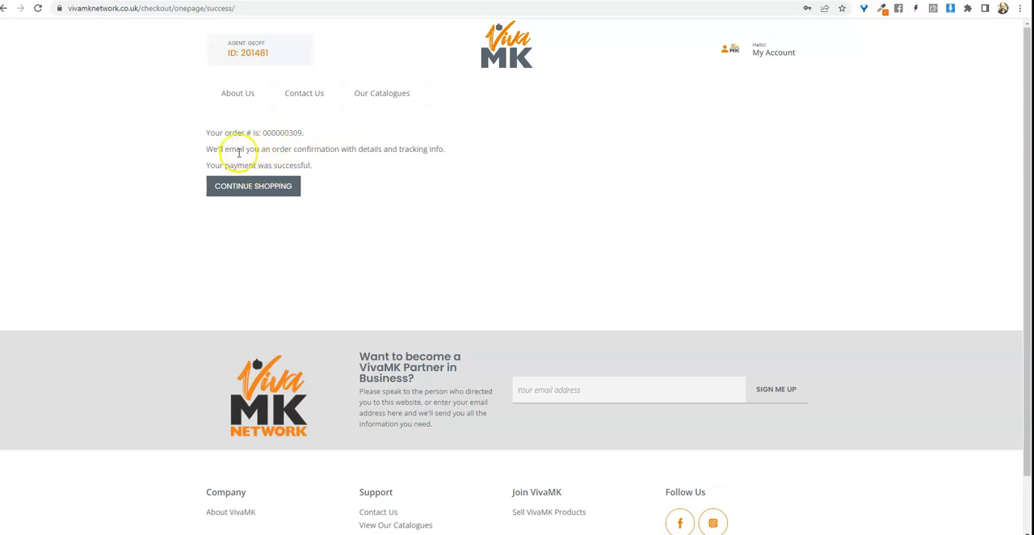
pyautogui.moveTo(346, 152)
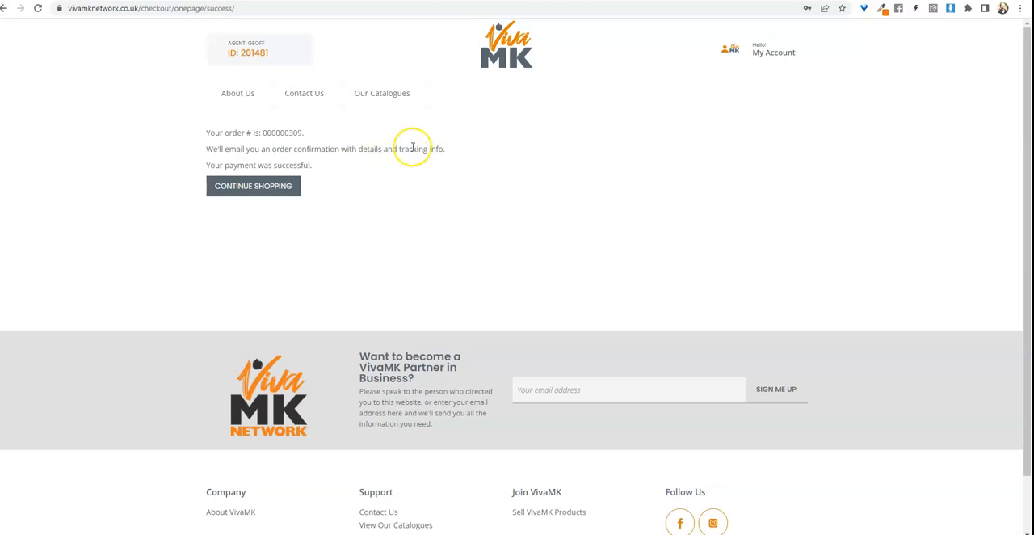
pyautogui.moveTo(288, 161)
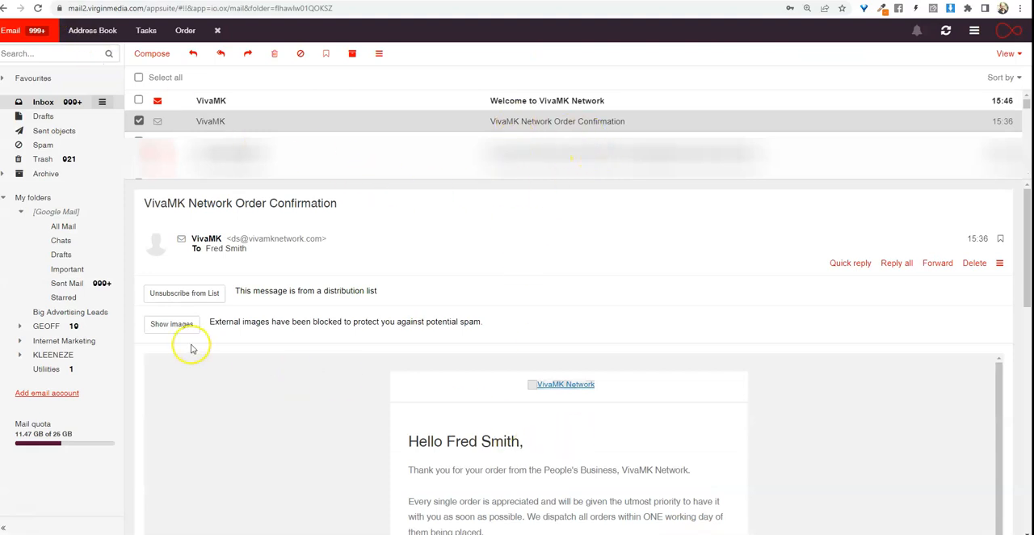
# Show images in the Order Confirmation email and scroll its summary: order 000000309, Executive Starter Kit, £45.00
pyautogui.click(171, 323)
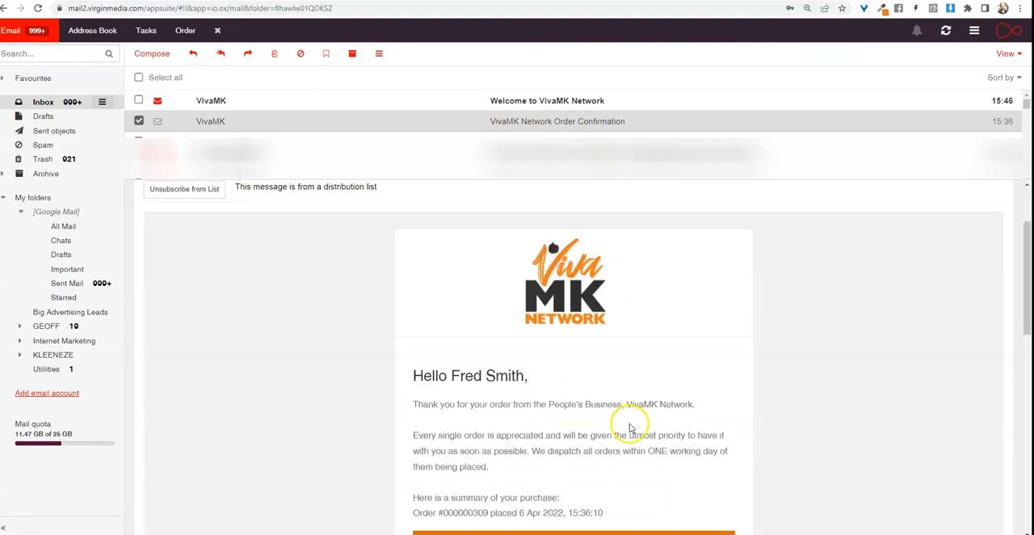
pyautogui.scroll(-3)
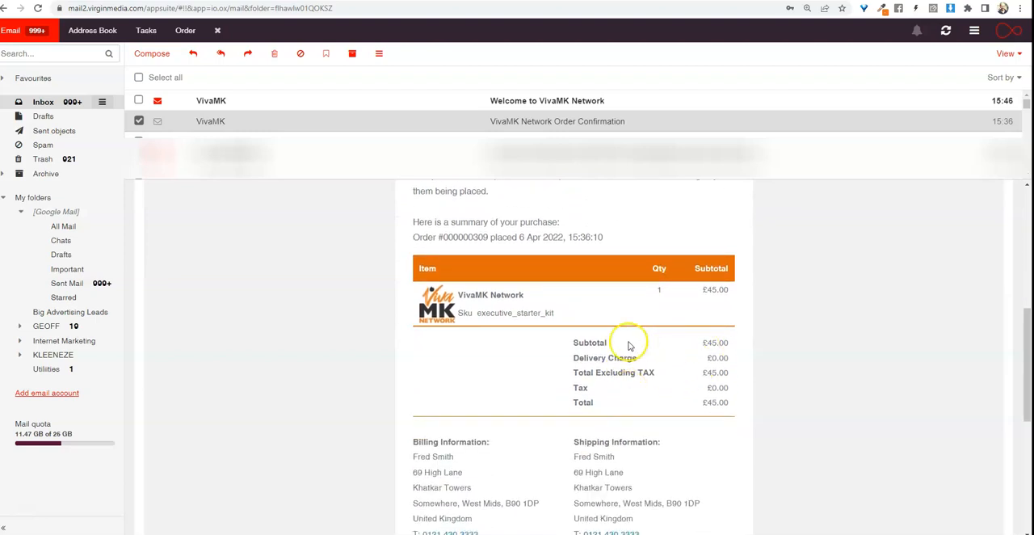
pyautogui.moveTo(684, 387)
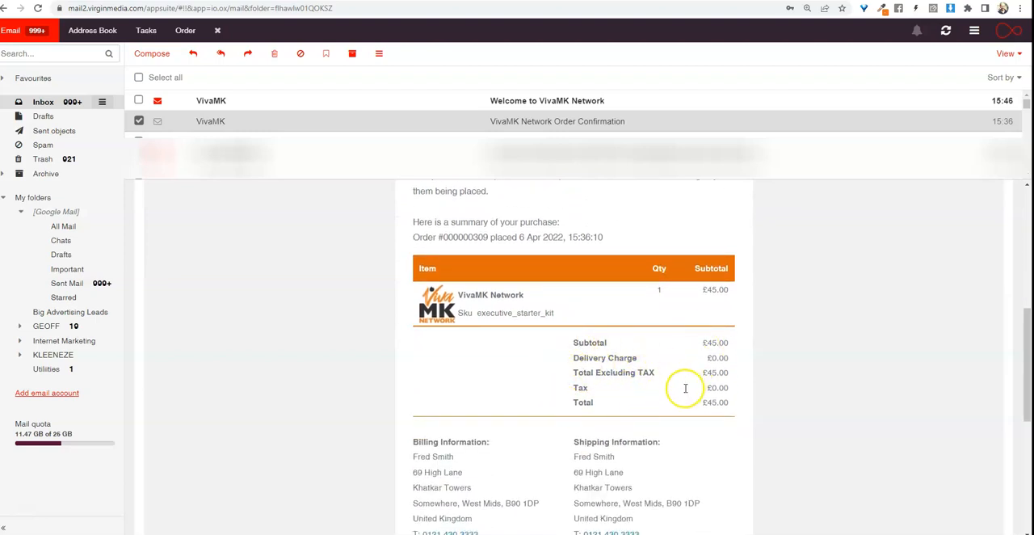
pyautogui.scroll(-3)
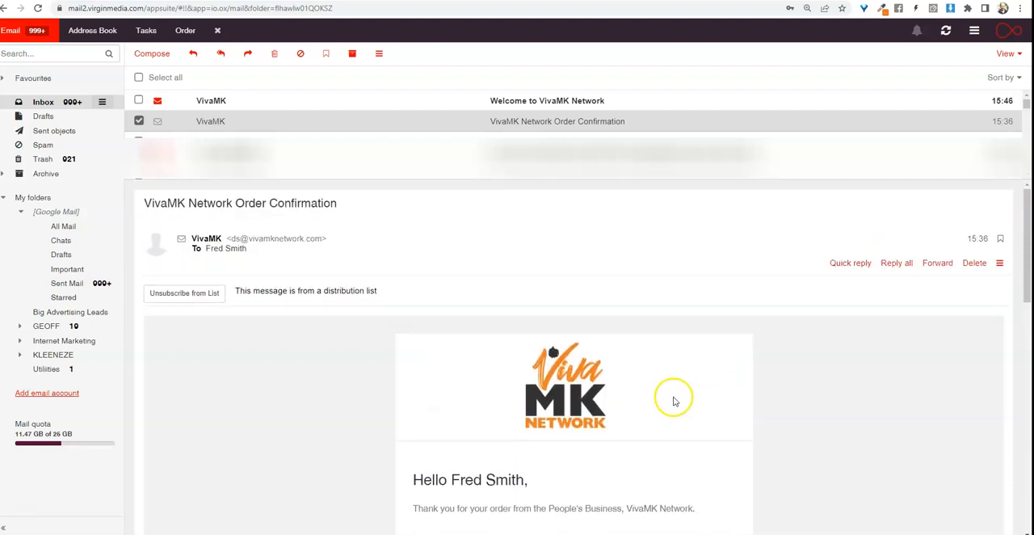
pyautogui.moveTo(584, 110)
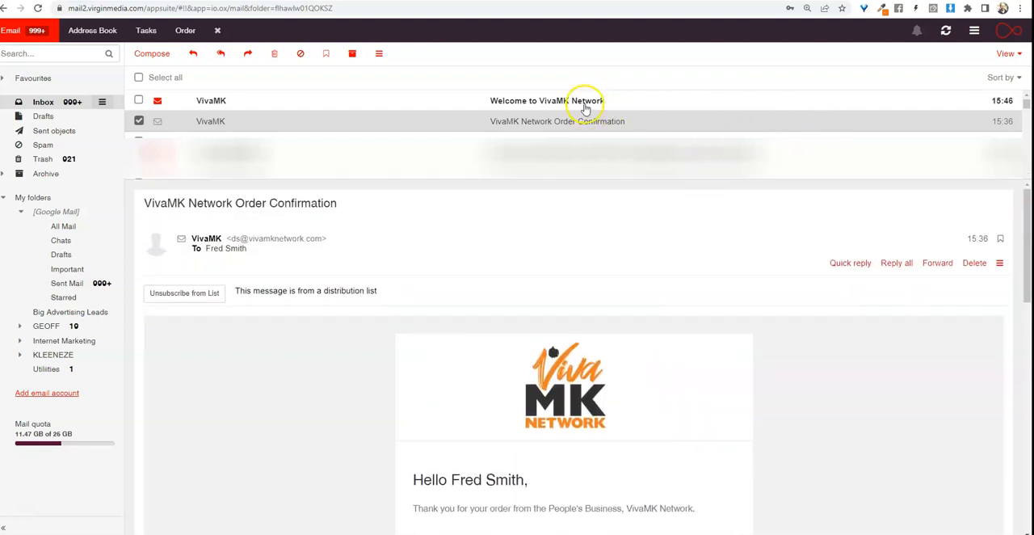
pyautogui.moveTo(573, 106)
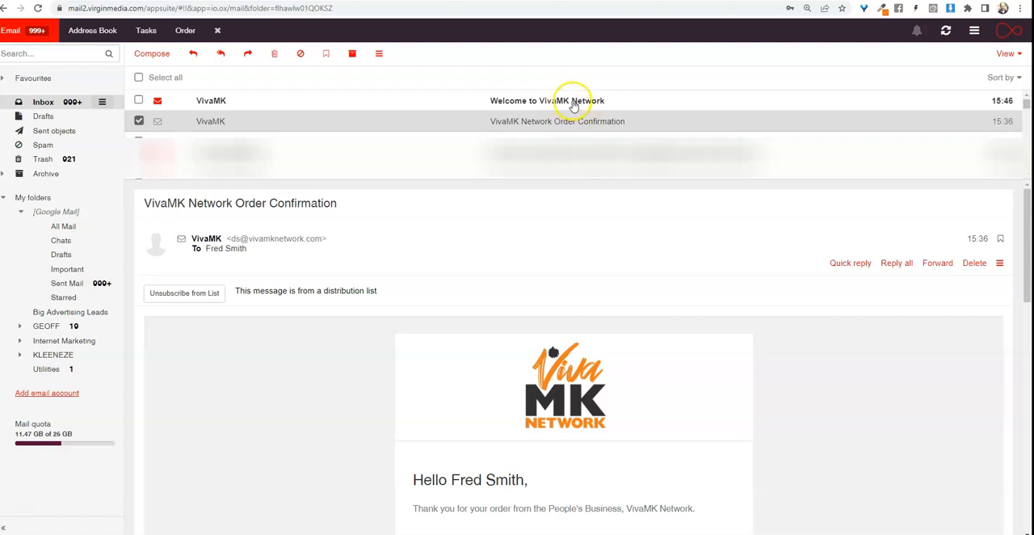
pyautogui.moveTo(995, 103)
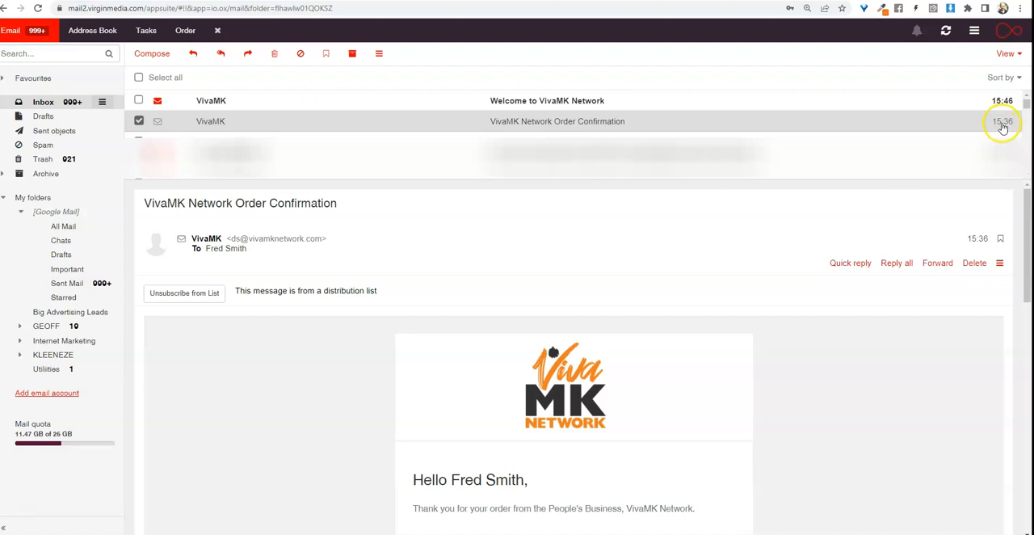
pyautogui.moveTo(517, 106)
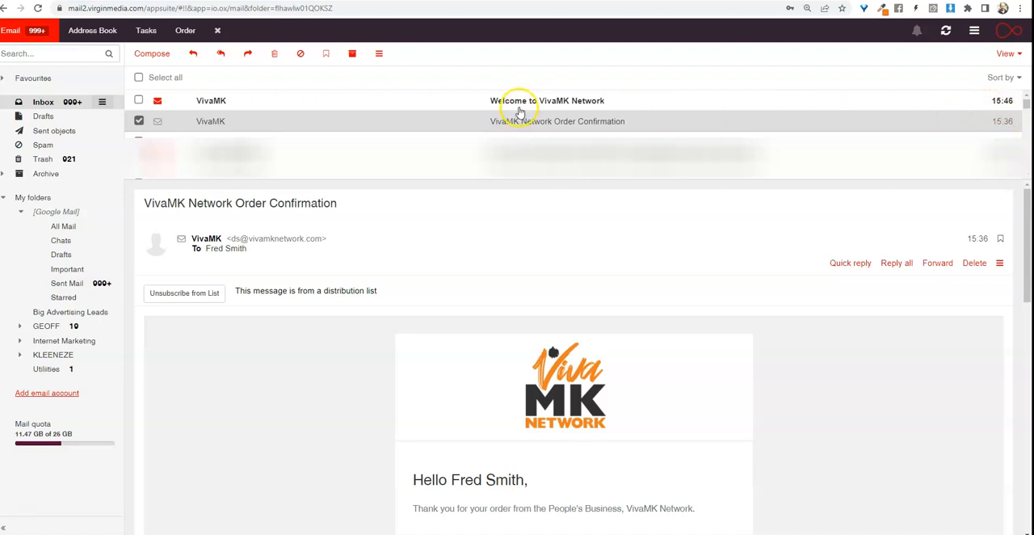
pyautogui.moveTo(559, 100)
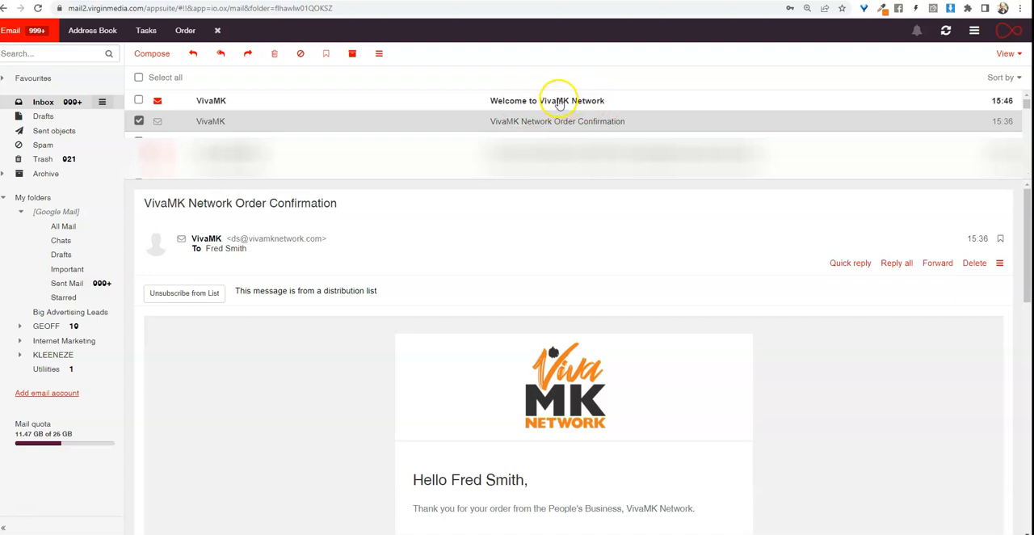
# Read the Welcome to VivaMK Network email with images shown, down to the Create My VivaMK Account step
pyautogui.click(546, 100)
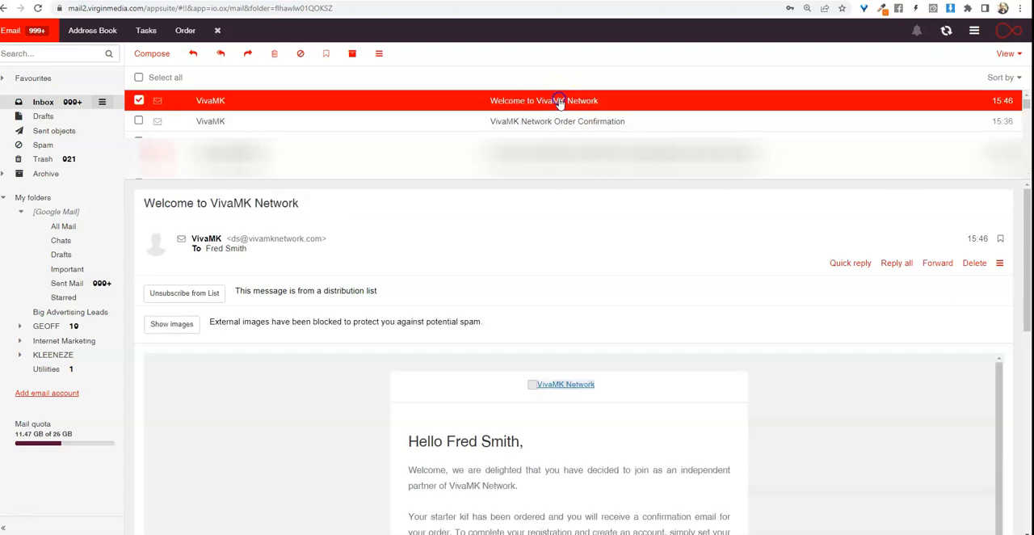
pyautogui.click(172, 323)
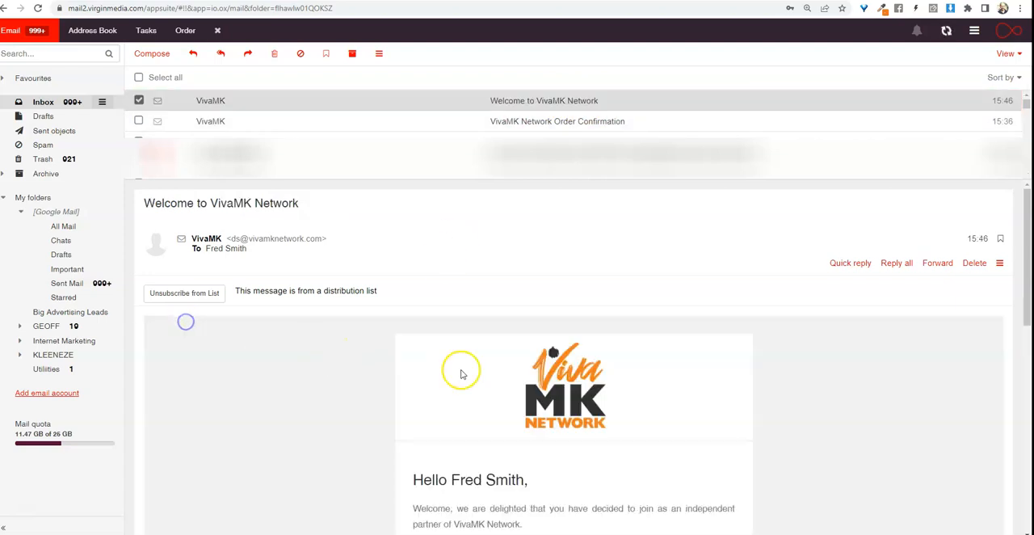
pyautogui.scroll(-3)
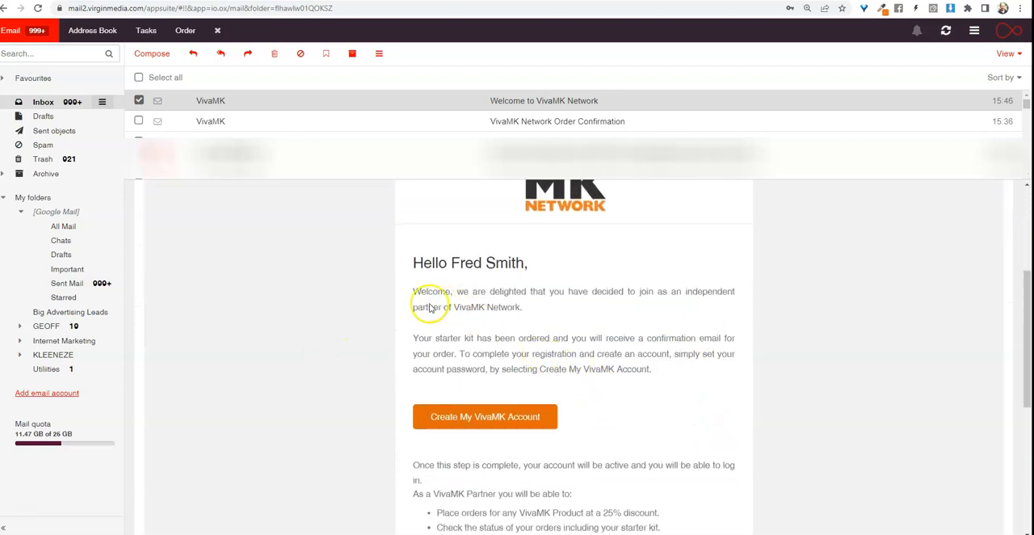
pyautogui.moveTo(488, 292)
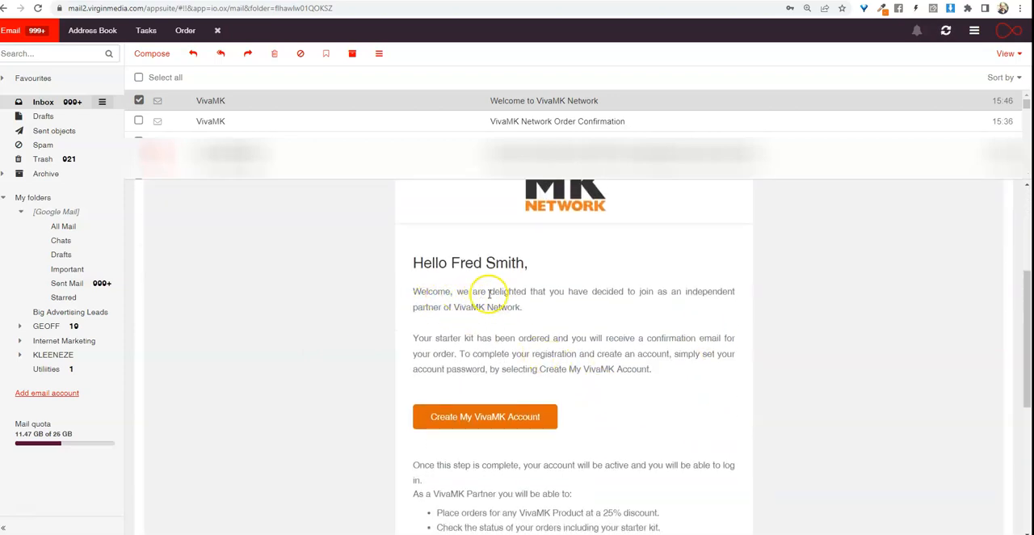
pyautogui.moveTo(695, 301)
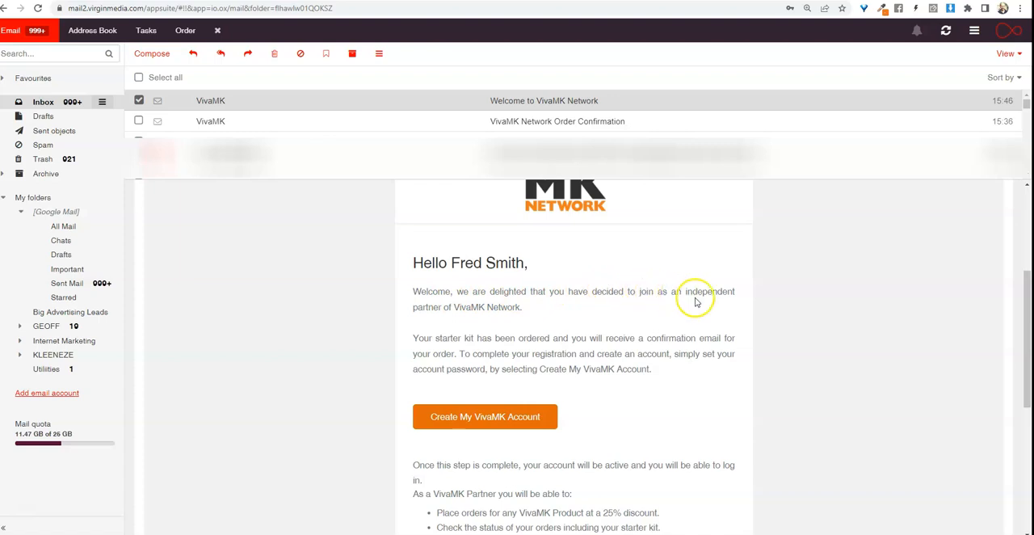
pyautogui.scroll(-3)
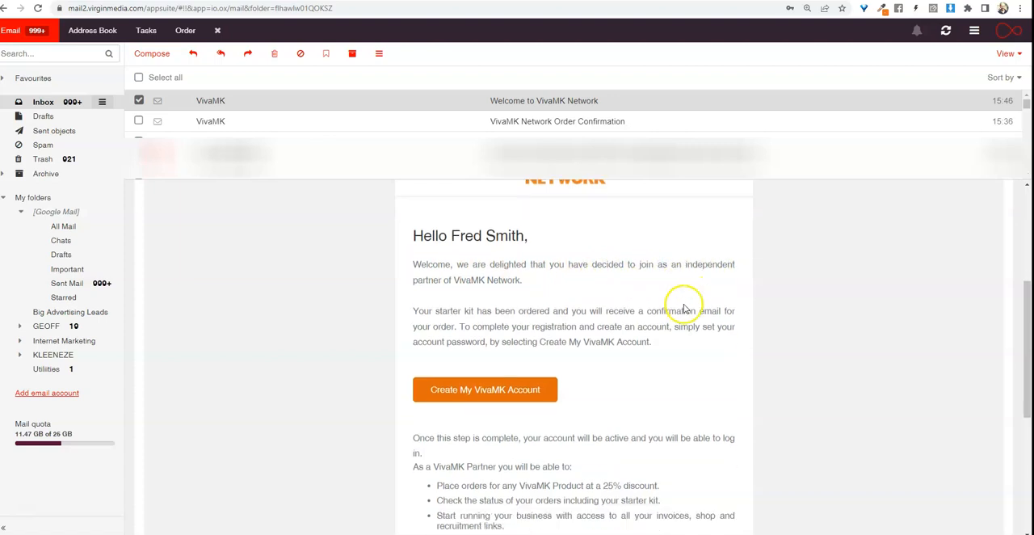
pyautogui.scroll(-3)
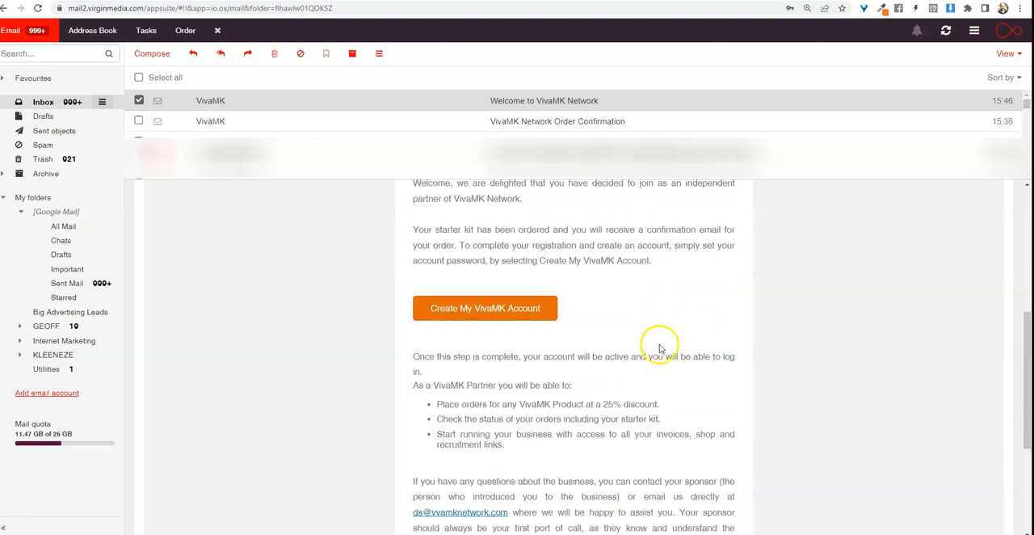
pyautogui.moveTo(557, 359)
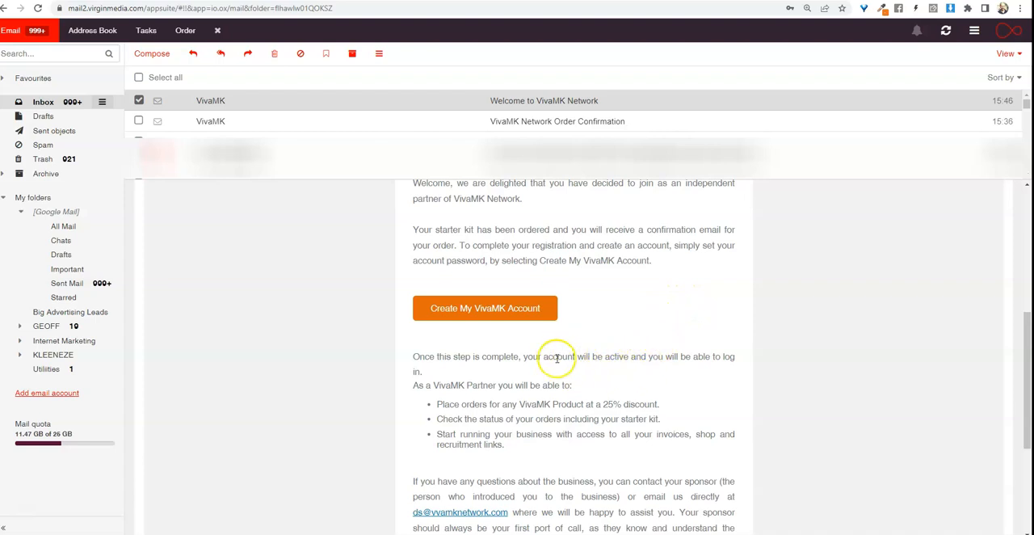
pyautogui.moveTo(599, 379)
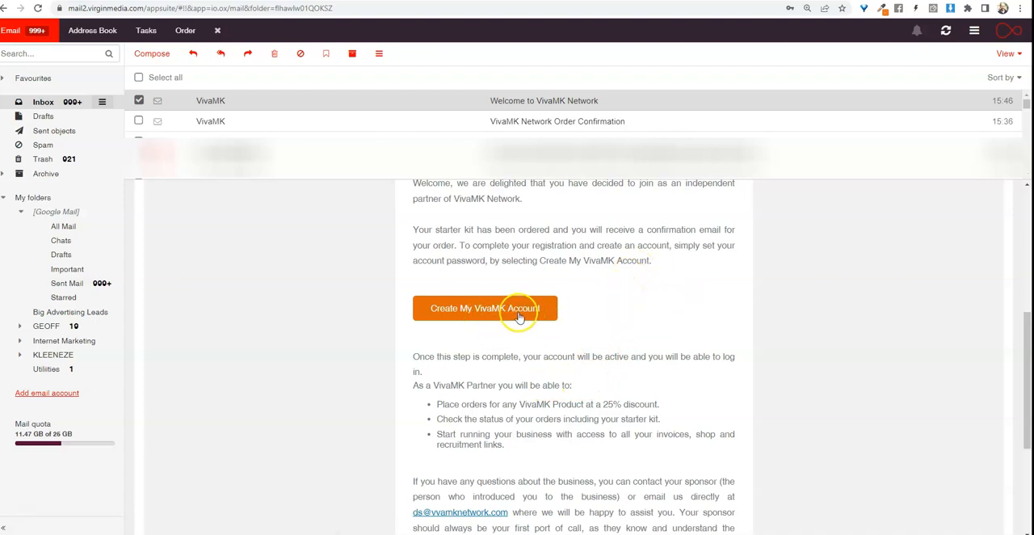
pyautogui.moveTo(498, 326)
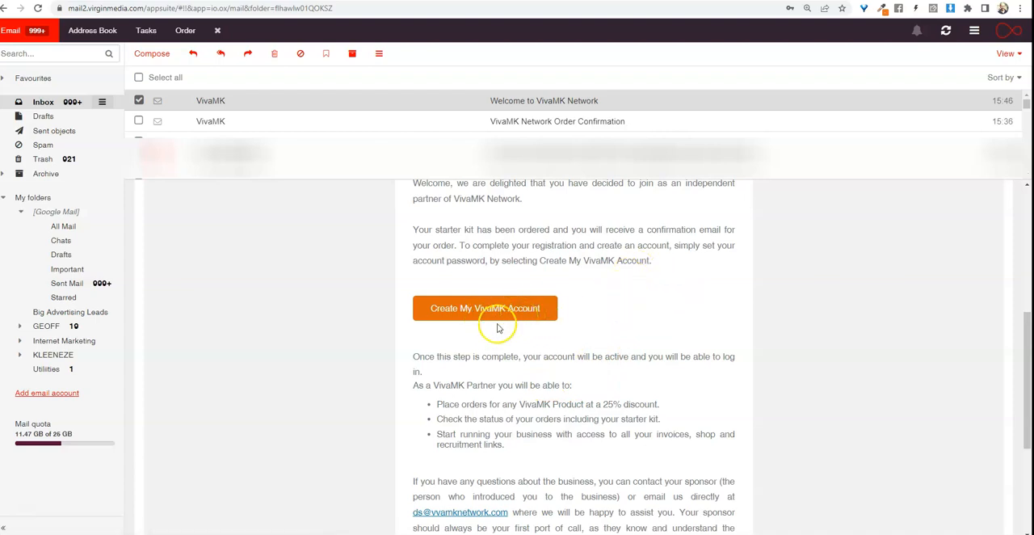
pyautogui.moveTo(458, 338)
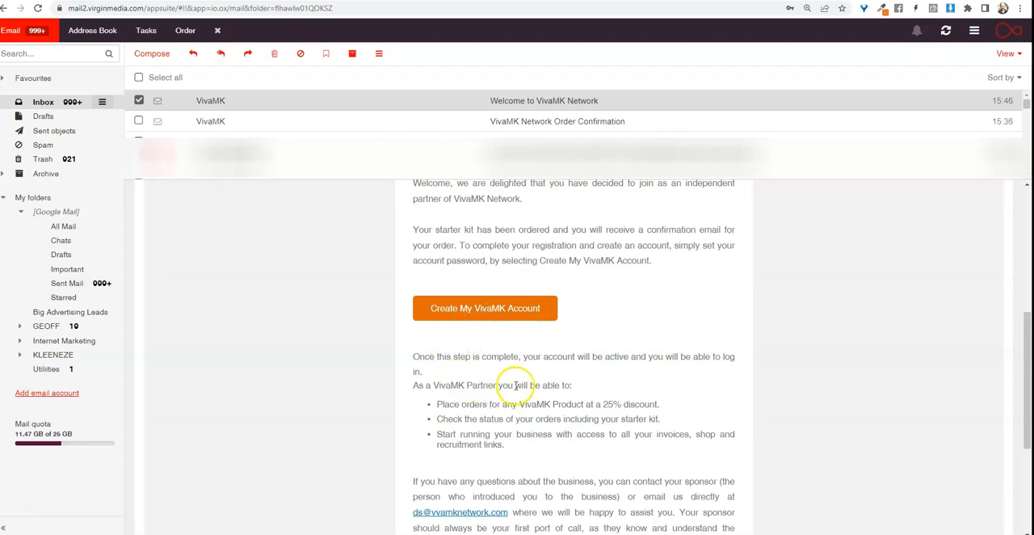
pyautogui.moveTo(485, 375)
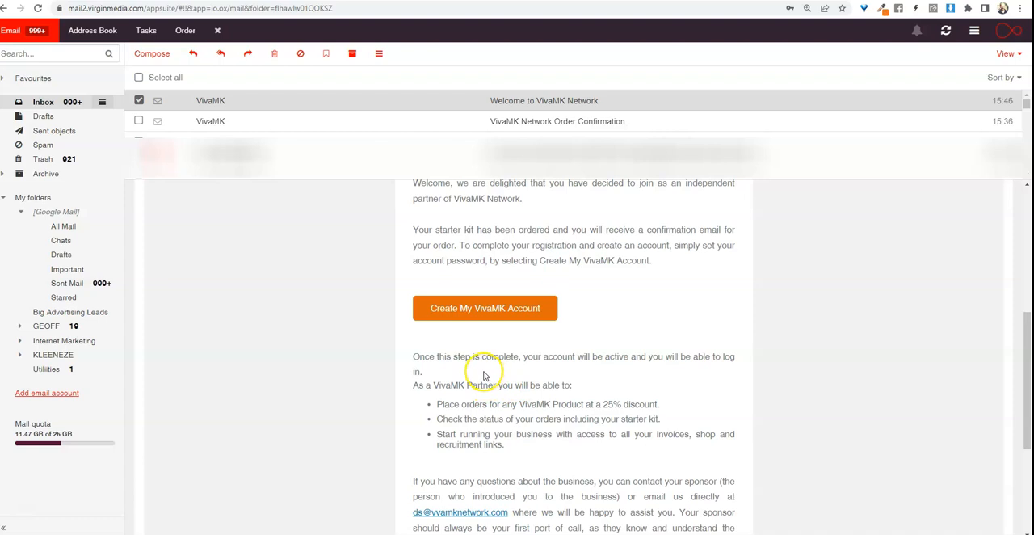
pyautogui.moveTo(483, 359)
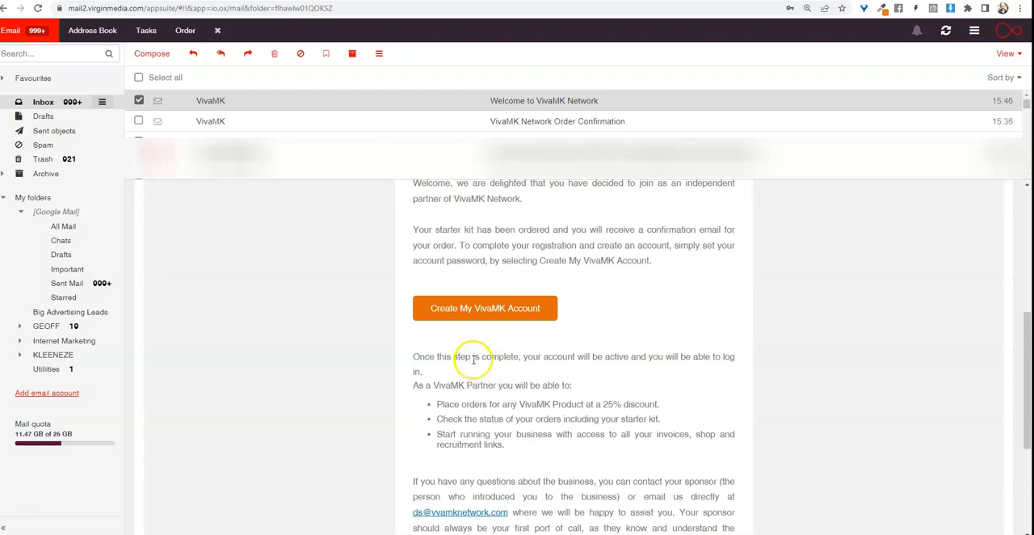
pyautogui.moveTo(472, 362)
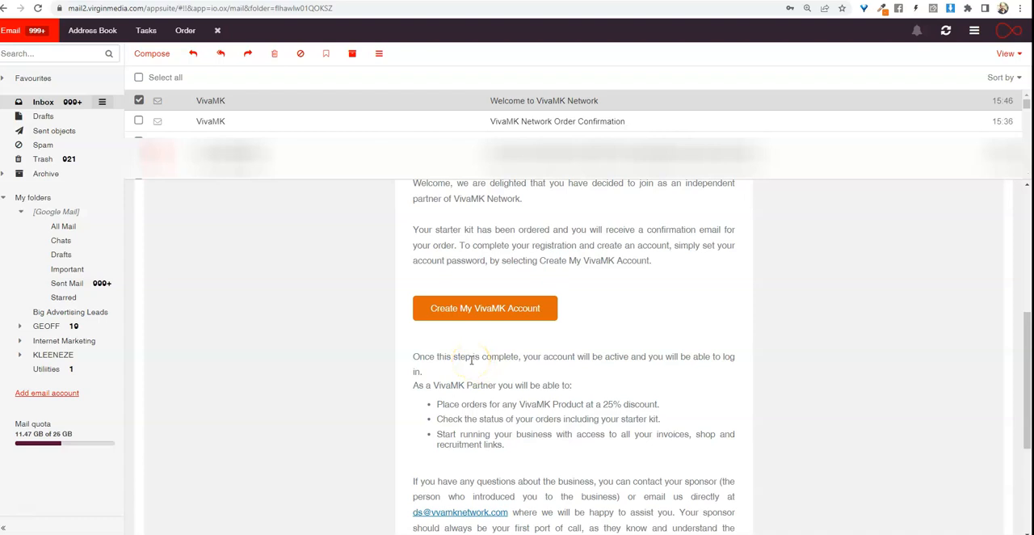
pyautogui.moveTo(467, 370)
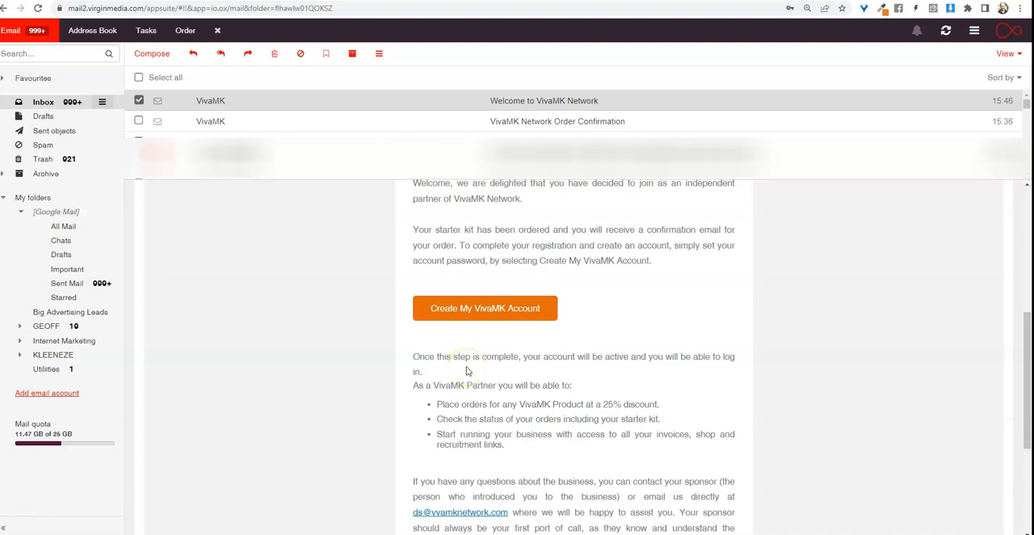
pyautogui.moveTo(133, 482)
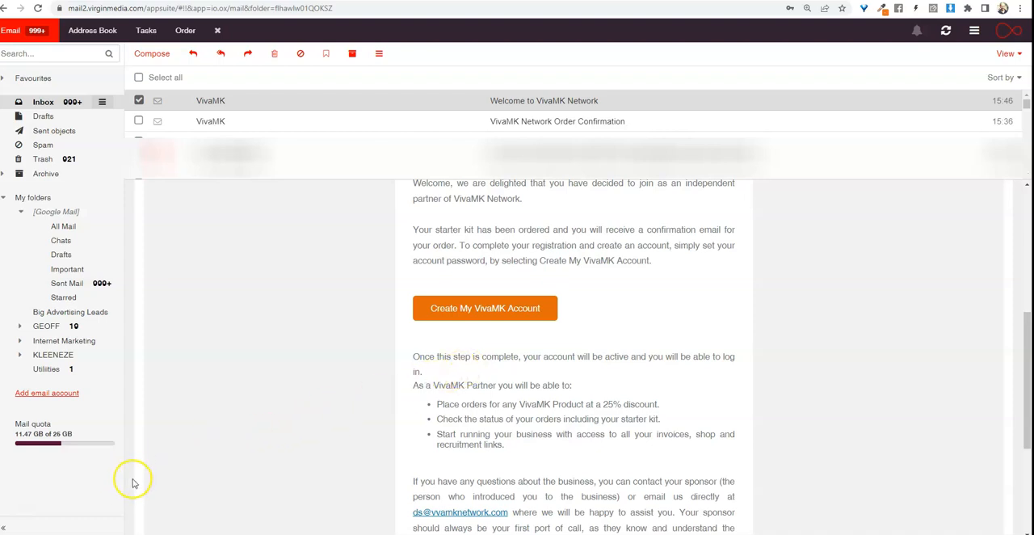